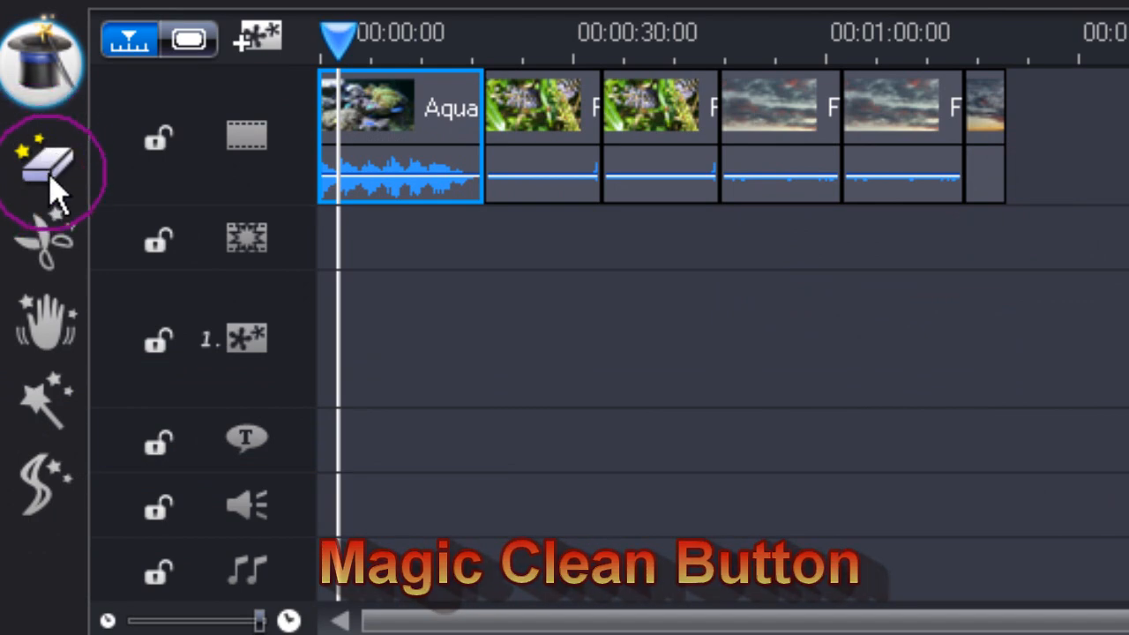
Step: Open Magic Clean for the first aquarium clip and show its video correction options
left_click(46, 163)
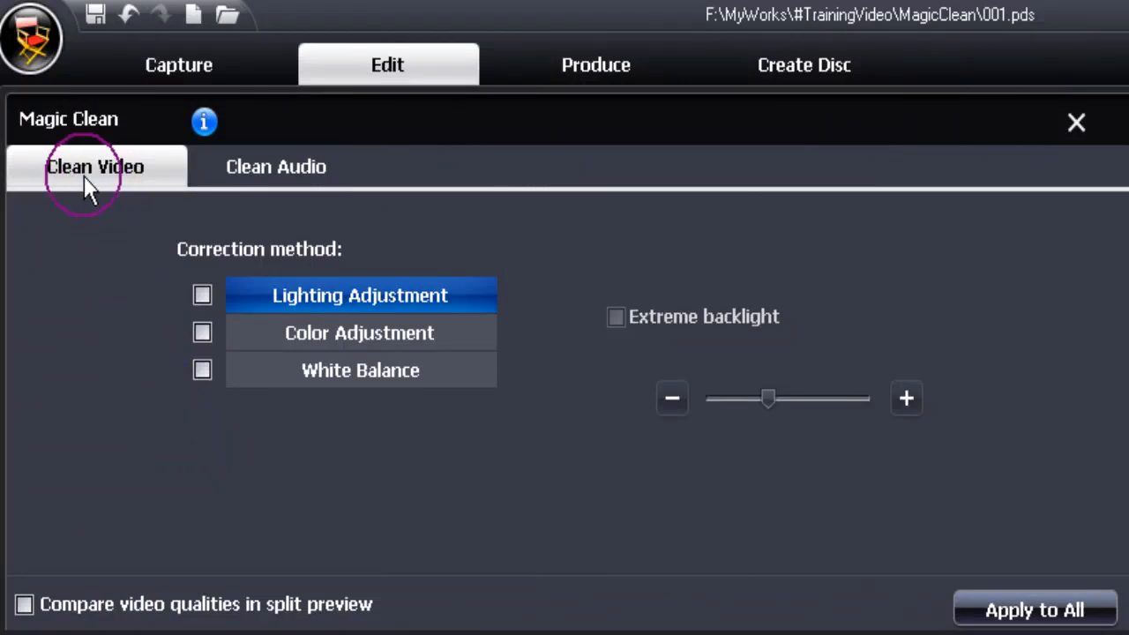
left_click(275, 167)
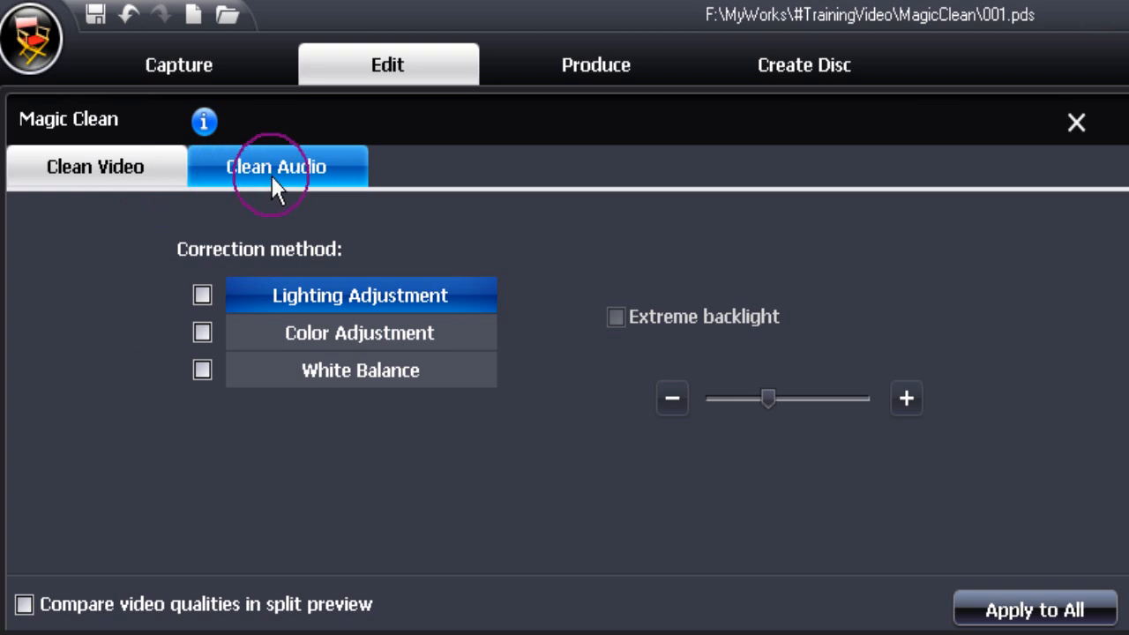
left_click(94, 166)
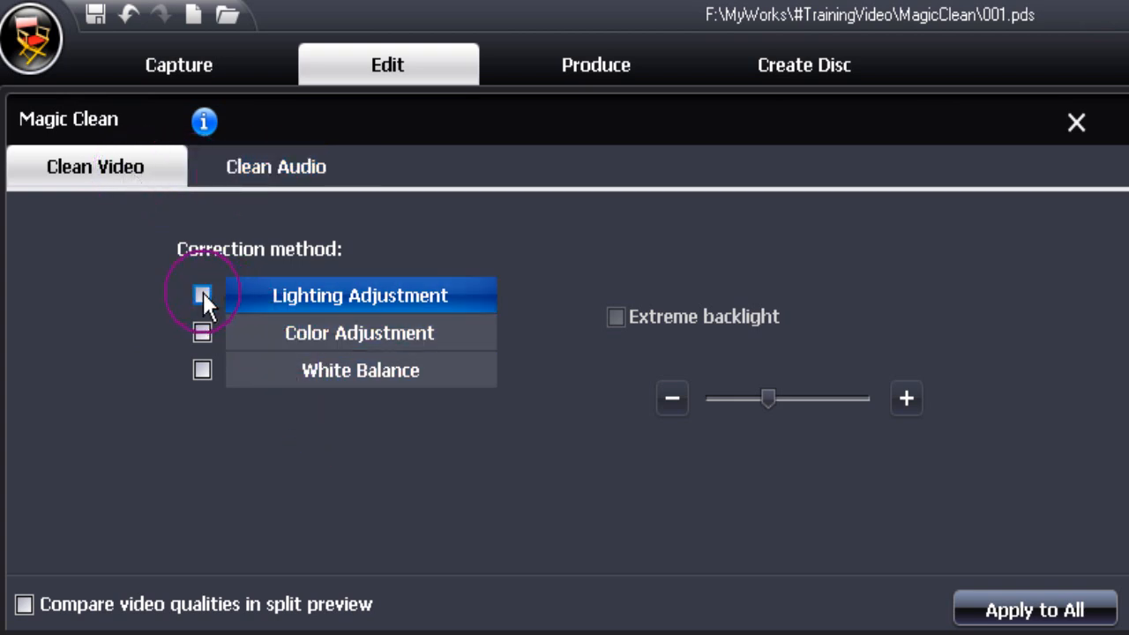
Step: Enable Lighting Adjustment and the split before-and-after preview for the aquarium clip
left_click(202, 295)
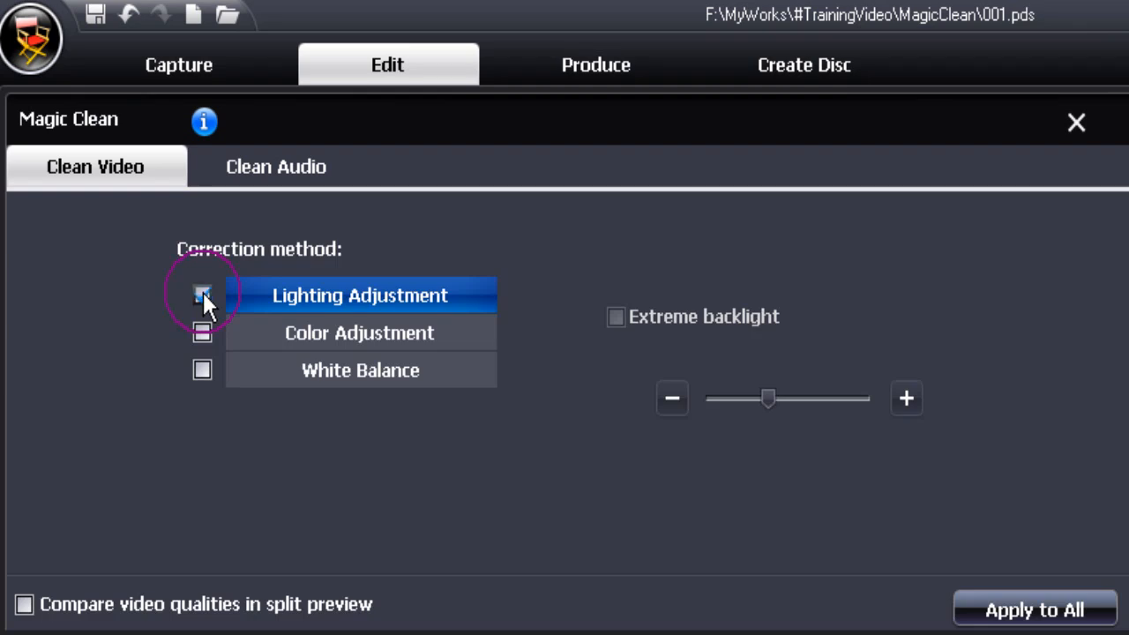
left_click(202, 295)
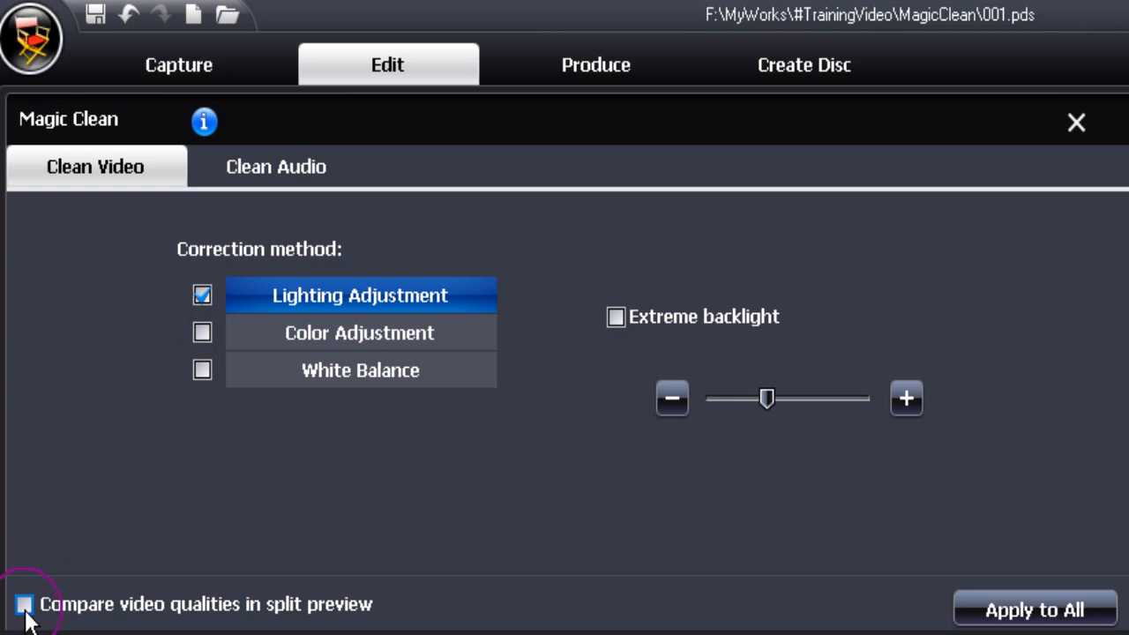
left_click(24, 604)
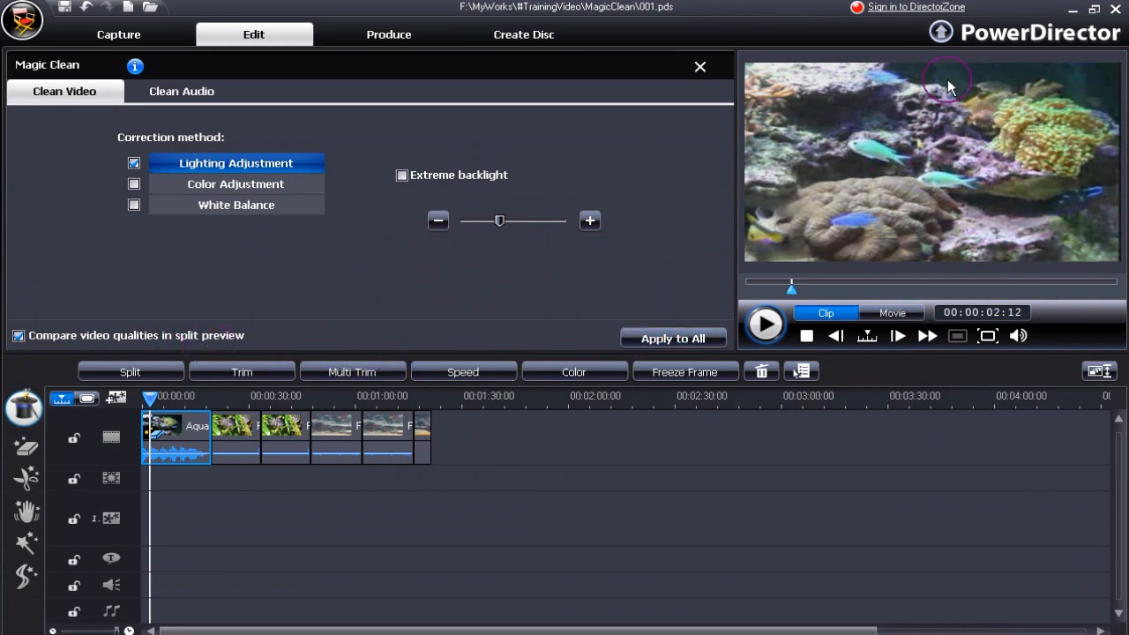
mouse_move(927, 255)
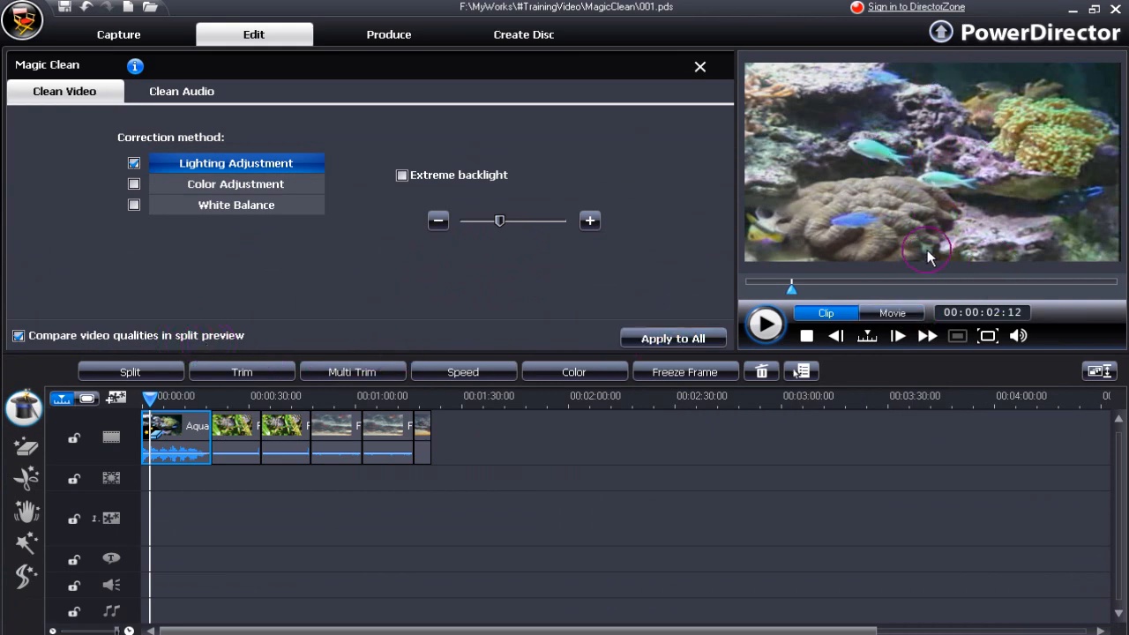
mouse_move(1013, 181)
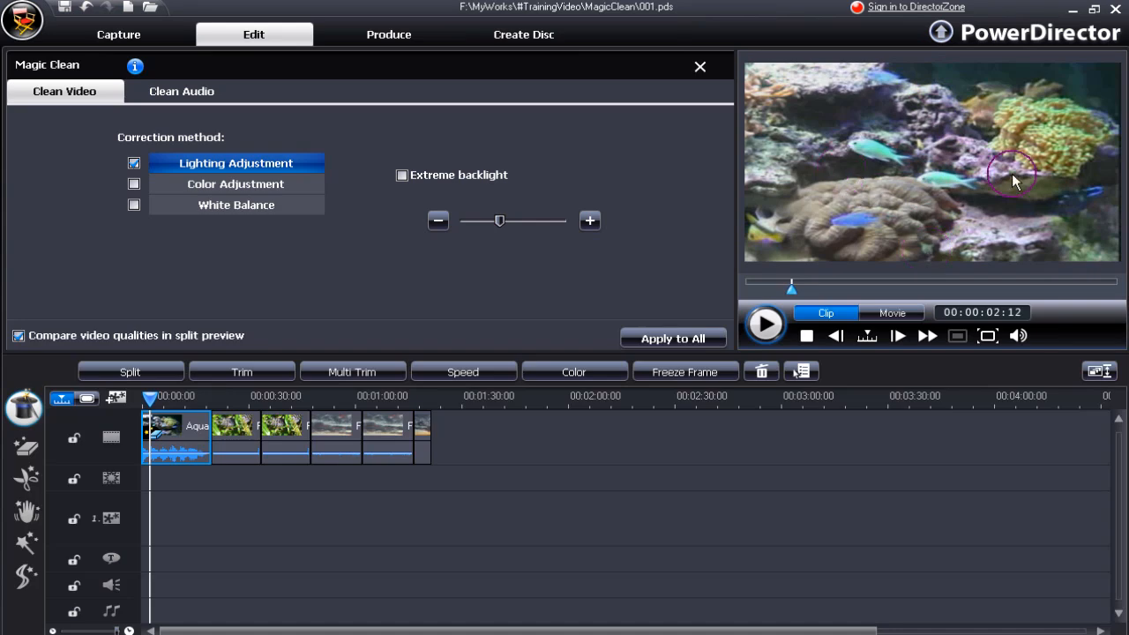
mouse_move(705, 233)
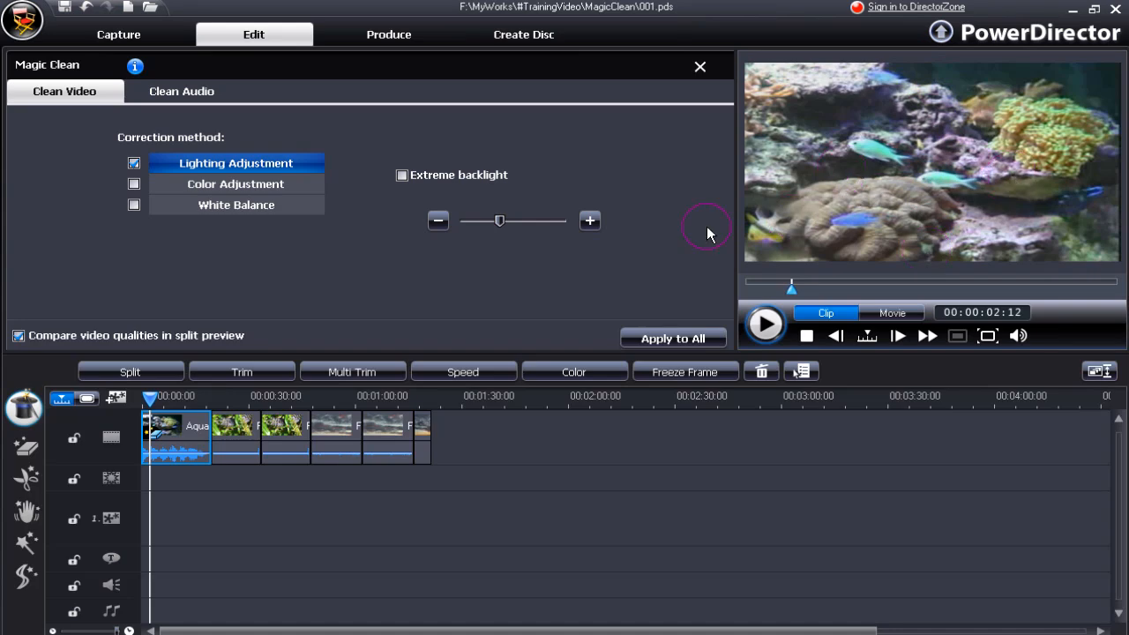
Step: Turn on Extreme backlight and raise its correction strength with the slider
left_click(402, 175)
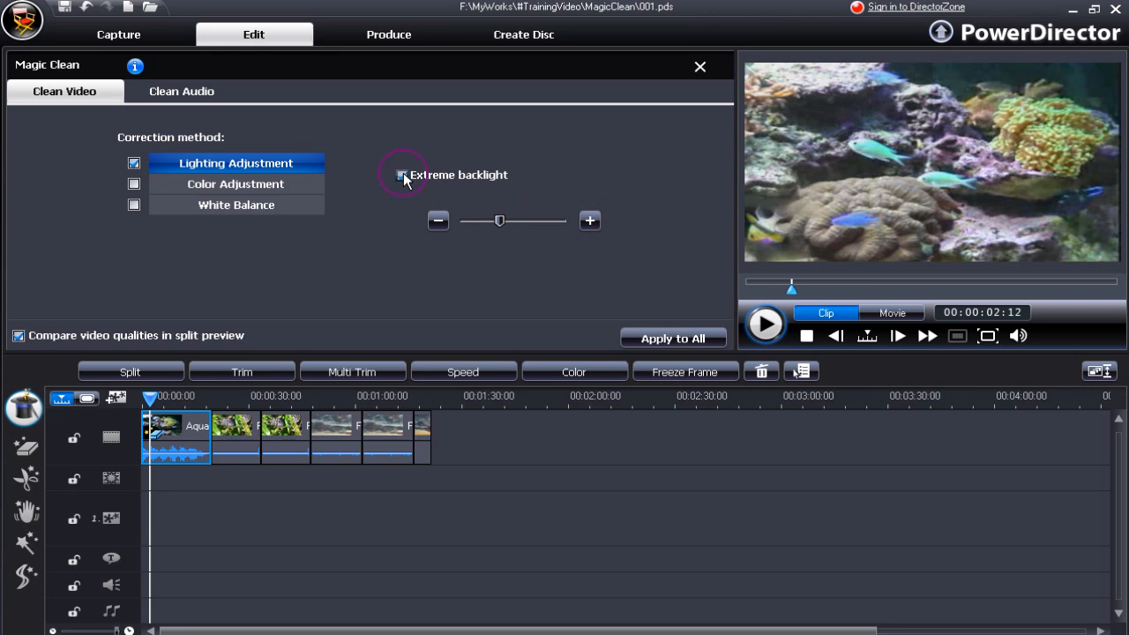
left_click(403, 175)
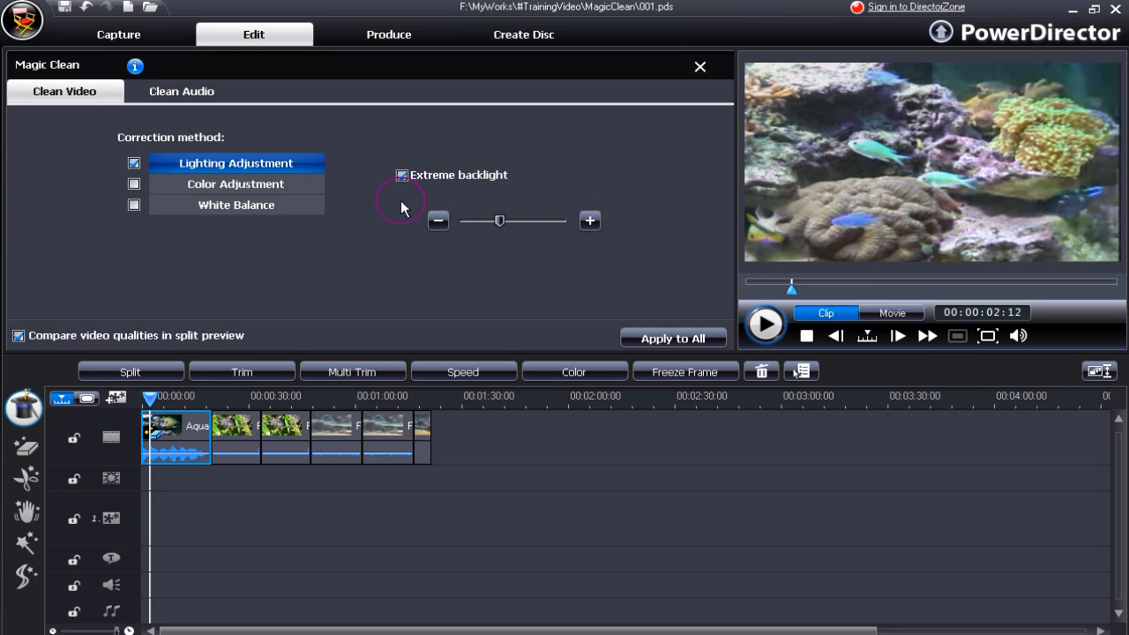
mouse_move(952, 150)
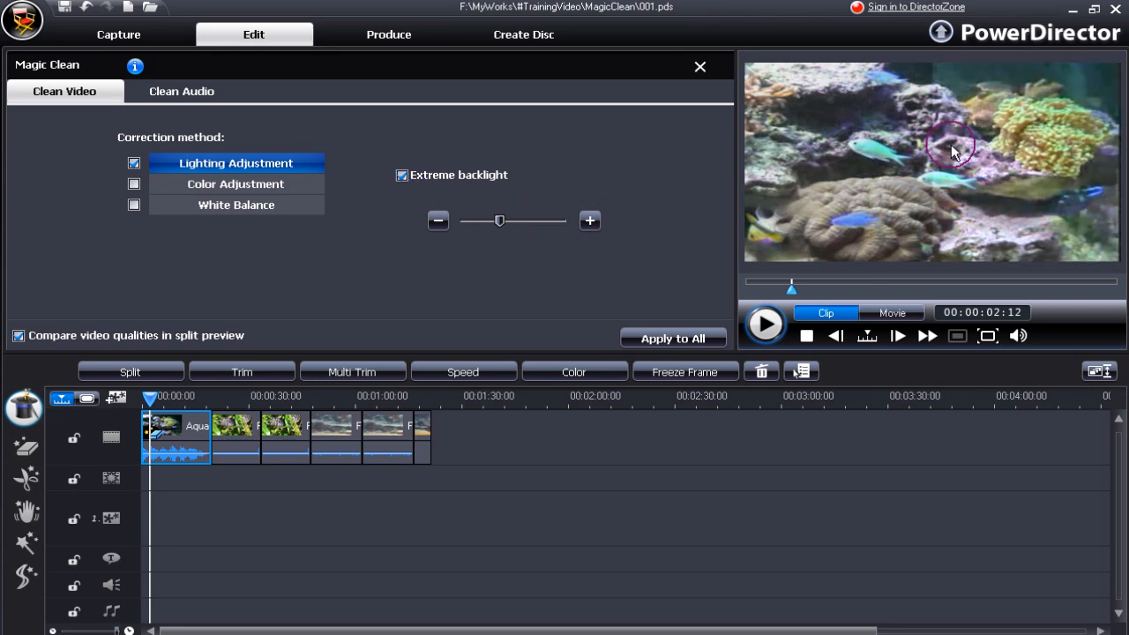
mouse_move(990, 127)
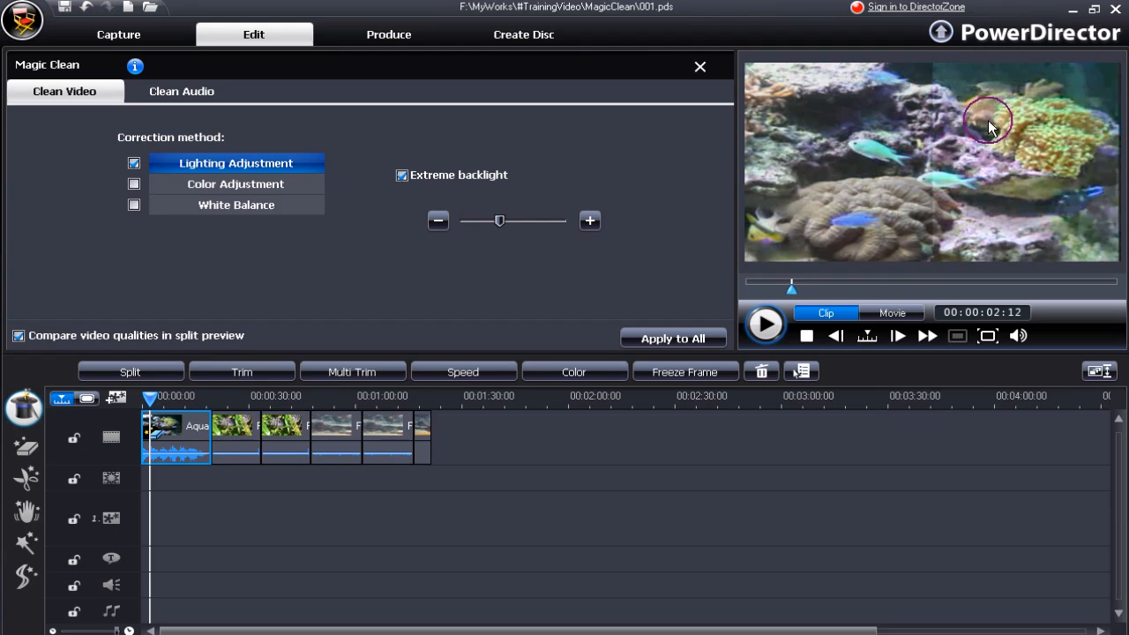
left_click_drag(499, 221, 508, 220)
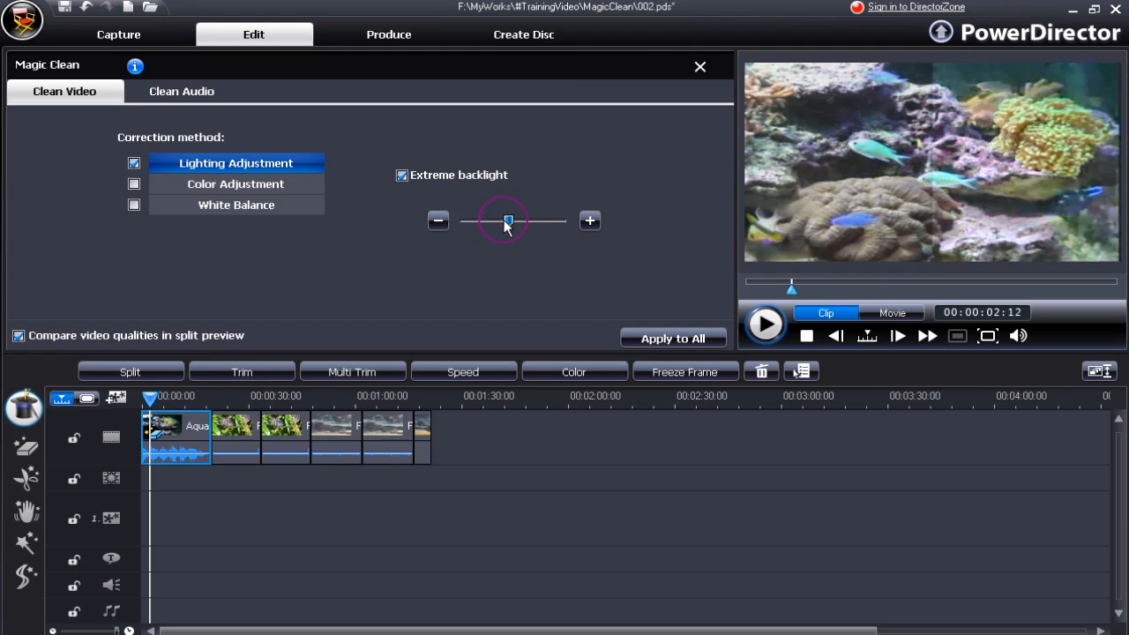
left_click_drag(507, 220, 532, 220)
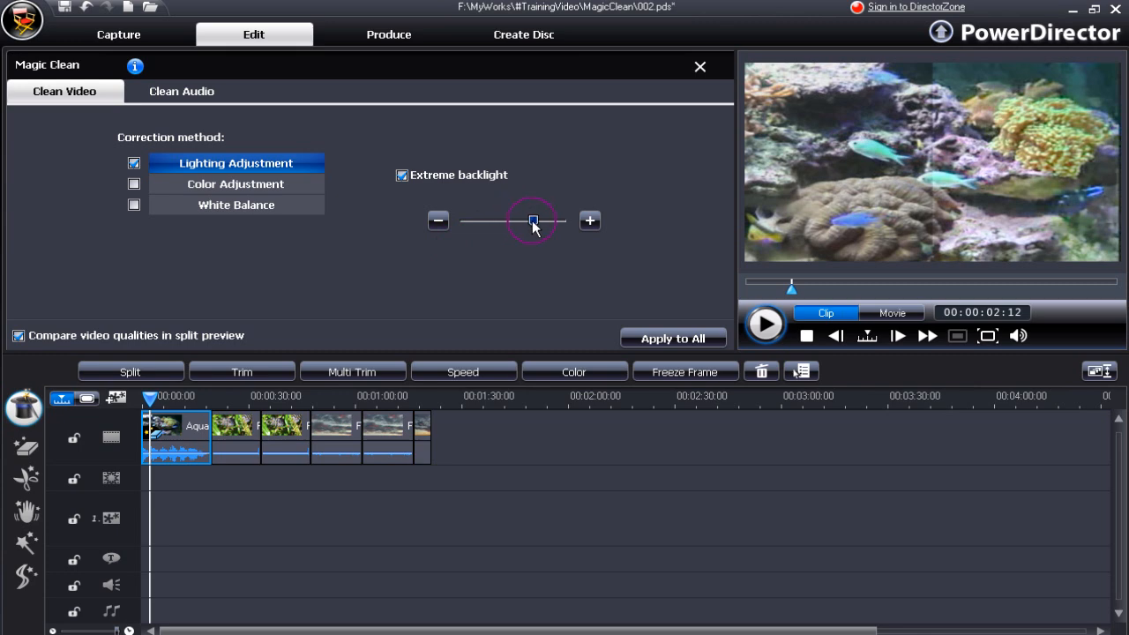
left_click_drag(533, 221, 547, 221)
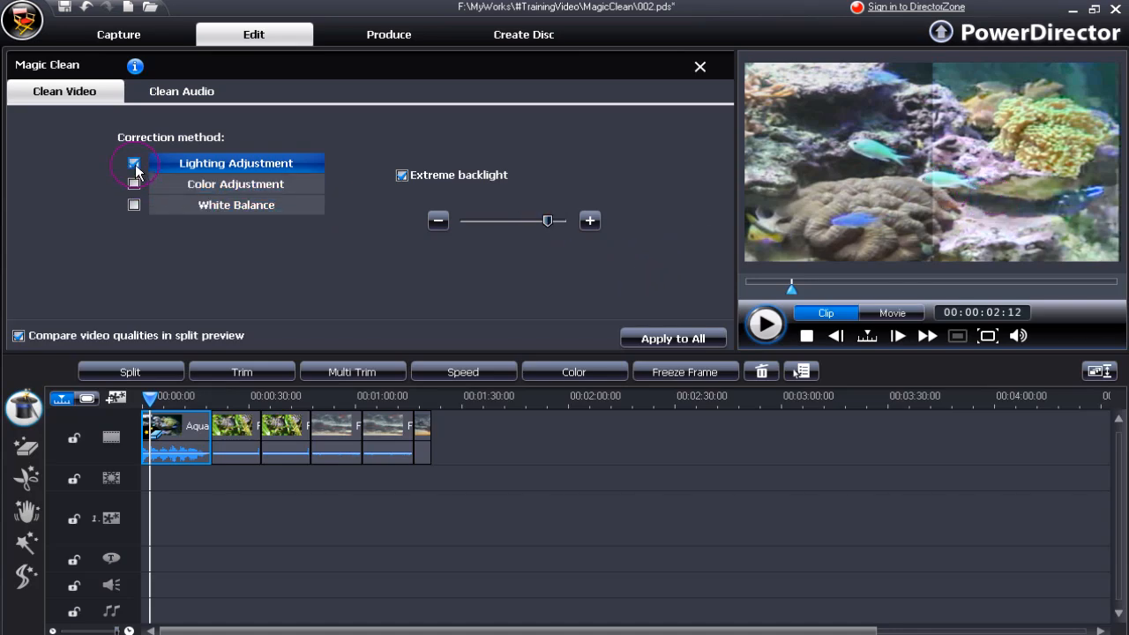
Step: Uncheck Lighting Adjustment so the aquarium clip's lighting correction is off
left_click(401, 175)
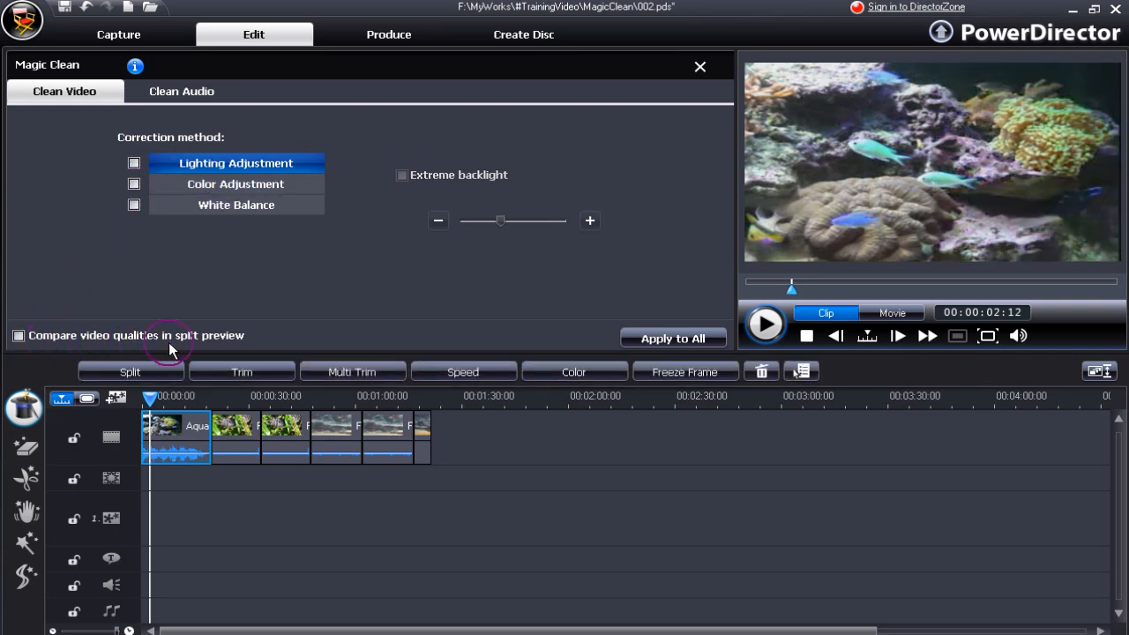
mouse_move(87, 289)
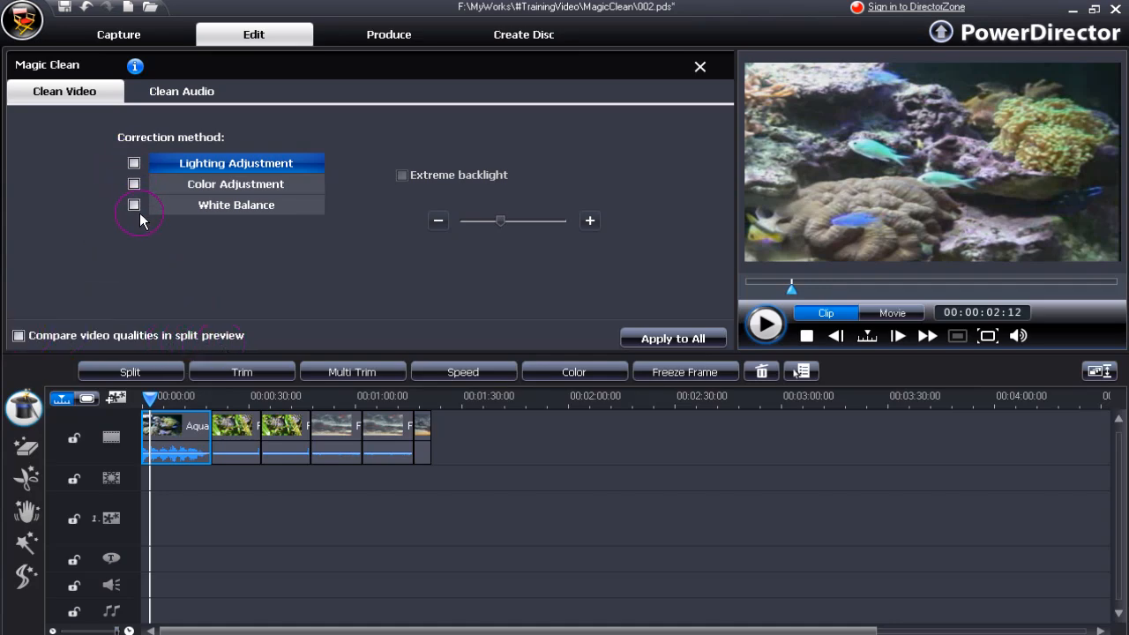
Step: Enable Color Adjustment with split preview, keeping brightness and contrast near their middle values
left_click(133, 184)
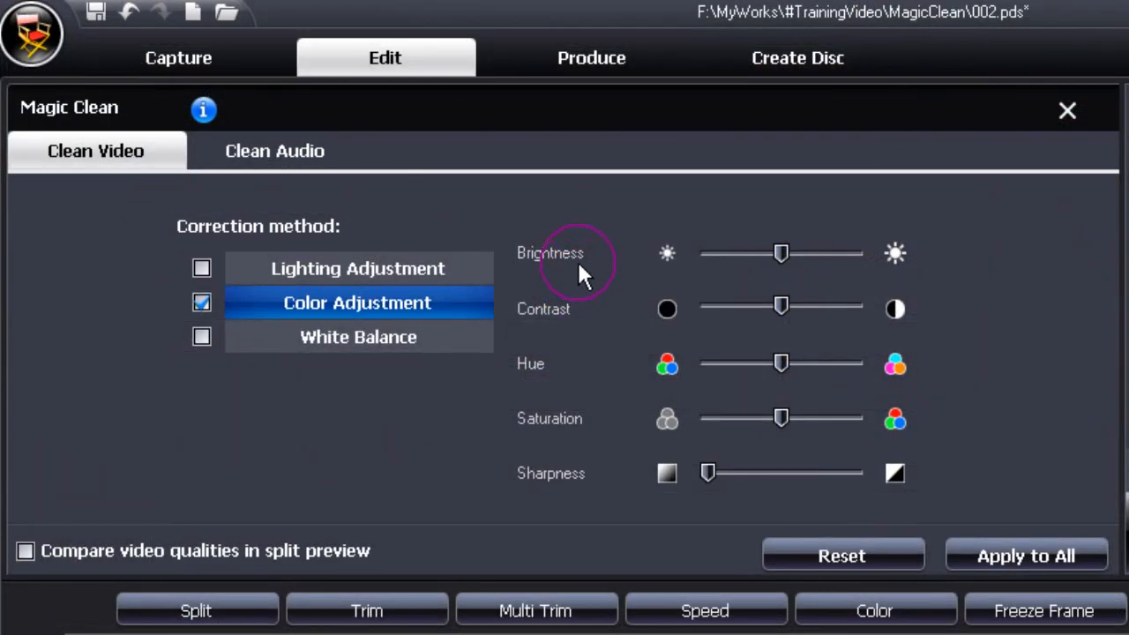
mouse_move(564, 345)
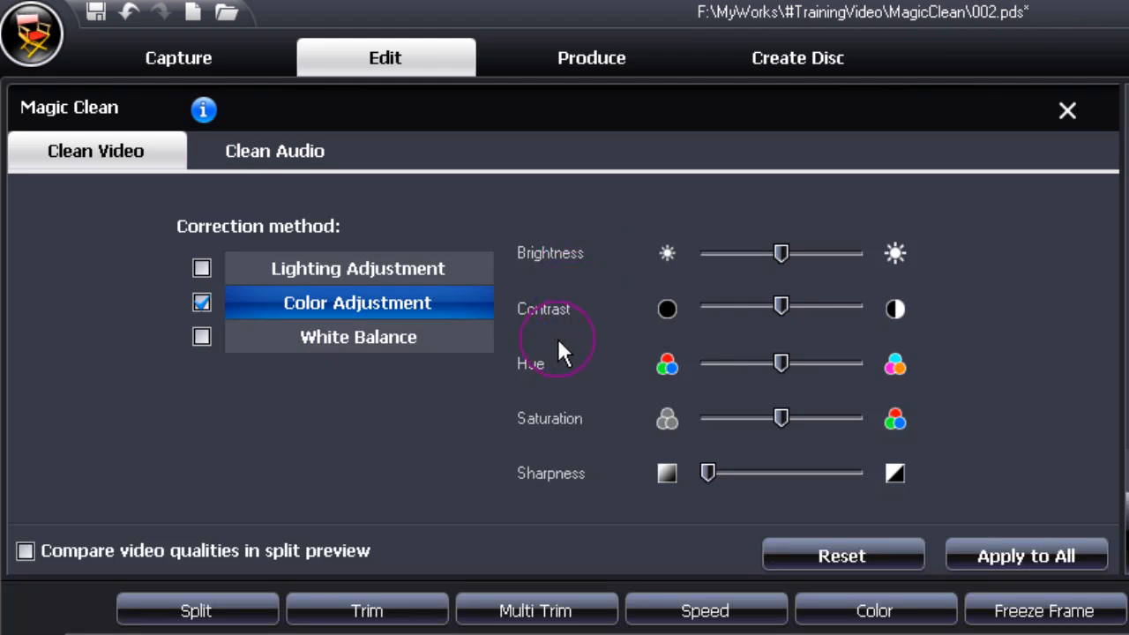
mouse_move(563, 474)
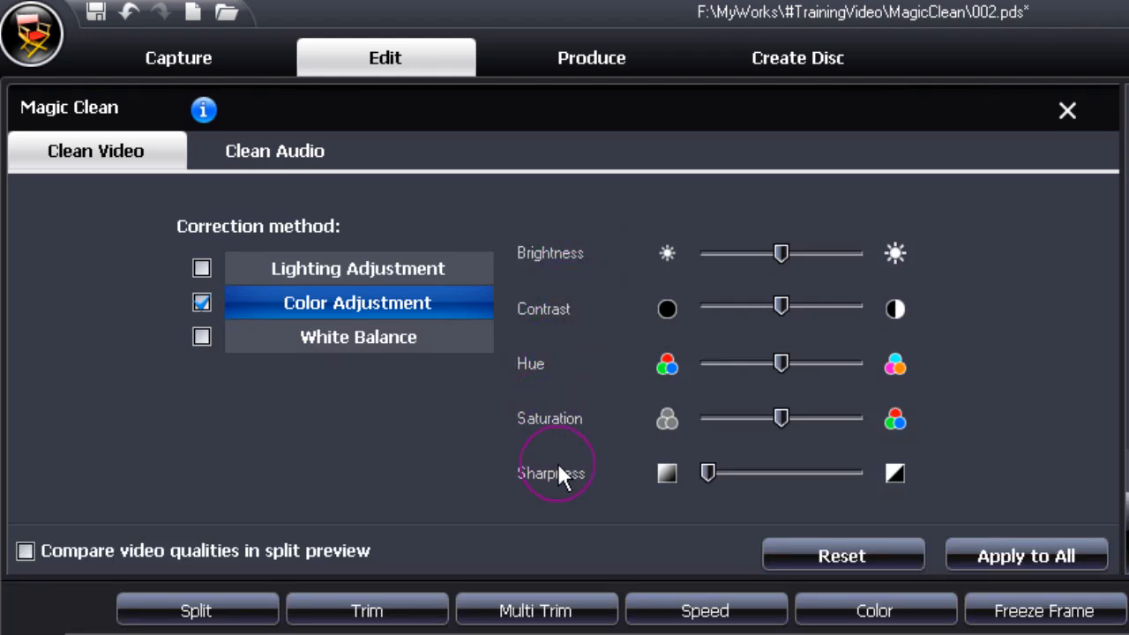
mouse_move(596, 480)
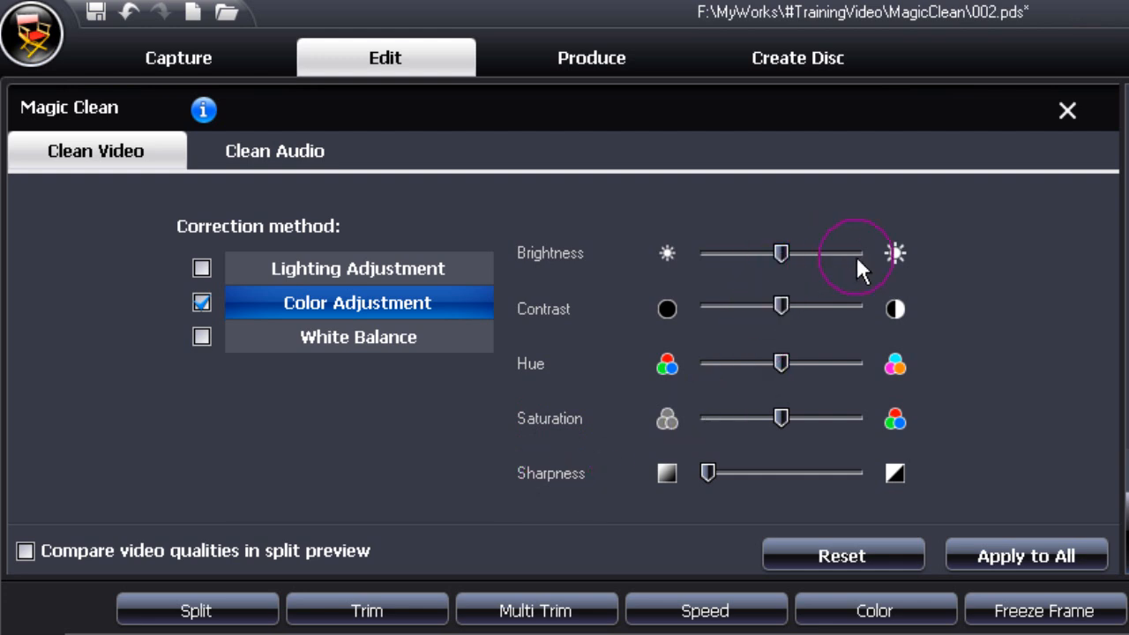
mouse_move(812, 392)
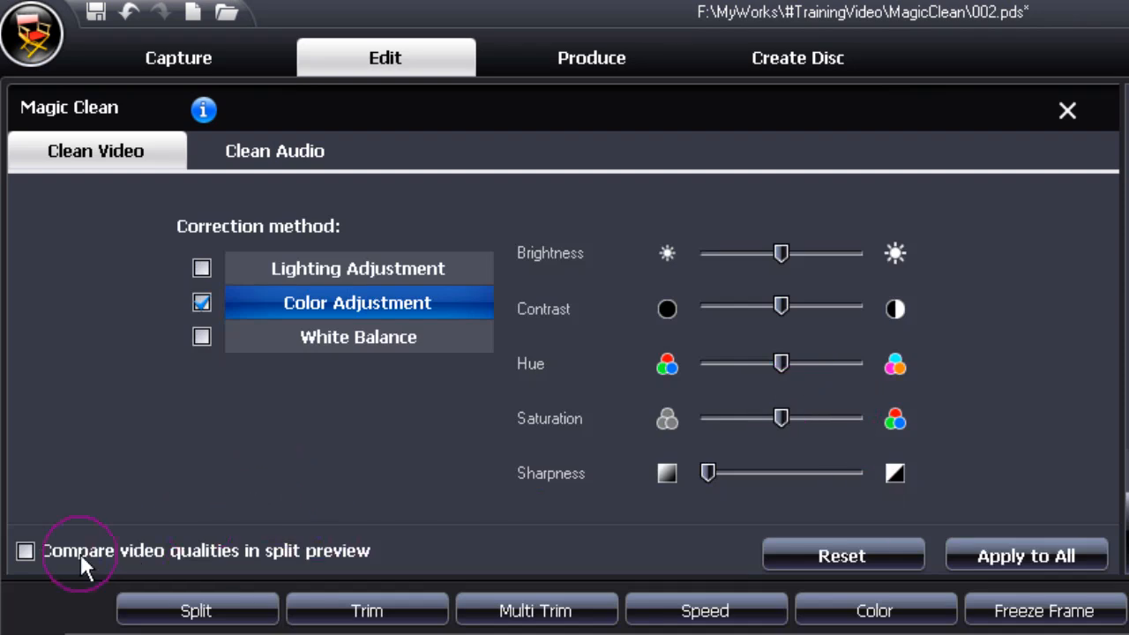
left_click(25, 550)
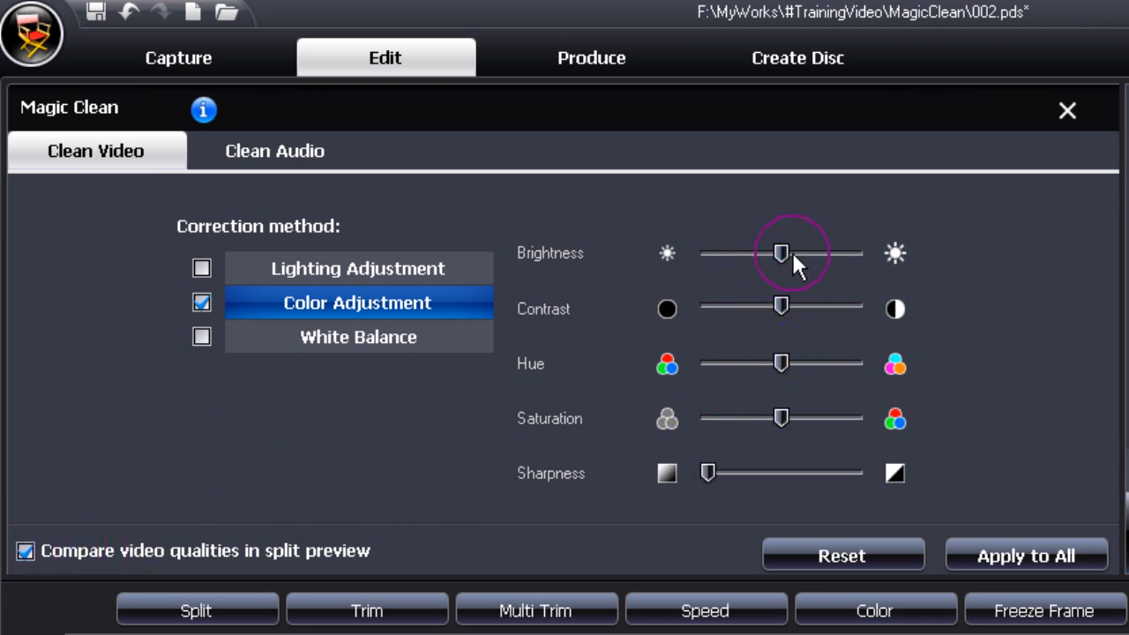
left_click_drag(781, 254, 816, 254)
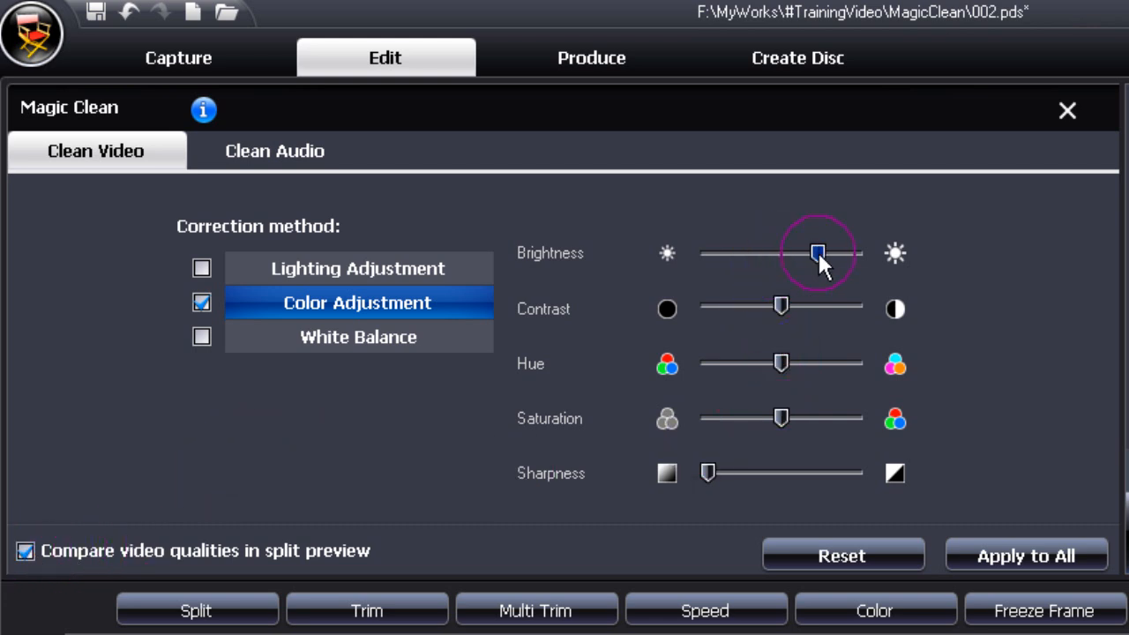
left_click_drag(816, 254, 743, 254)
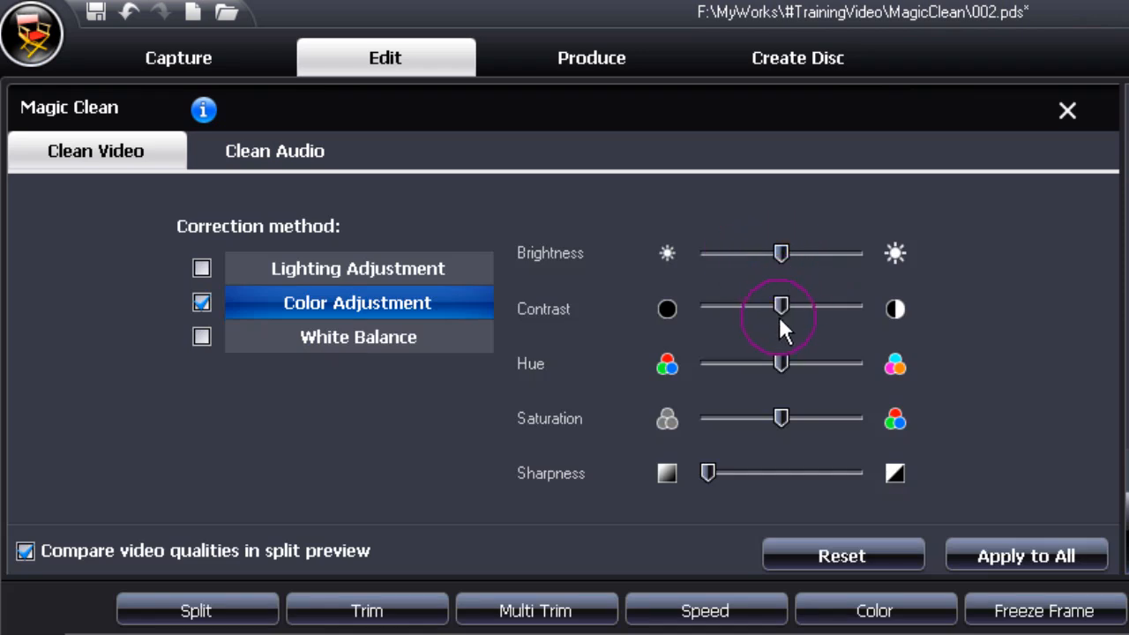
left_click_drag(781, 309, 791, 308)
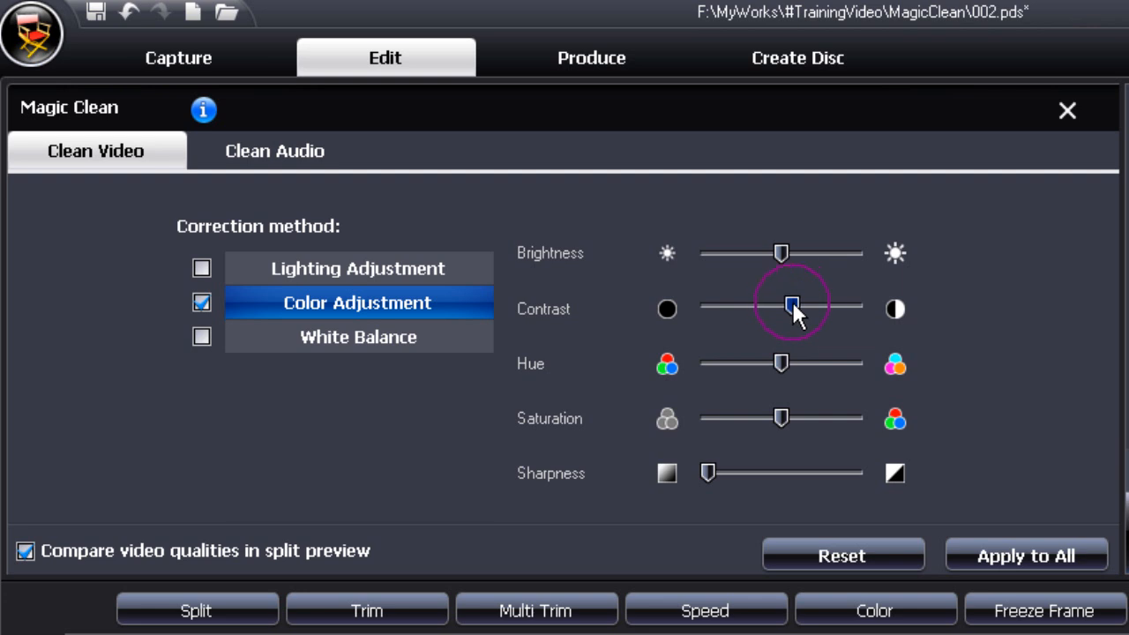
left_click_drag(791, 306, 780, 306)
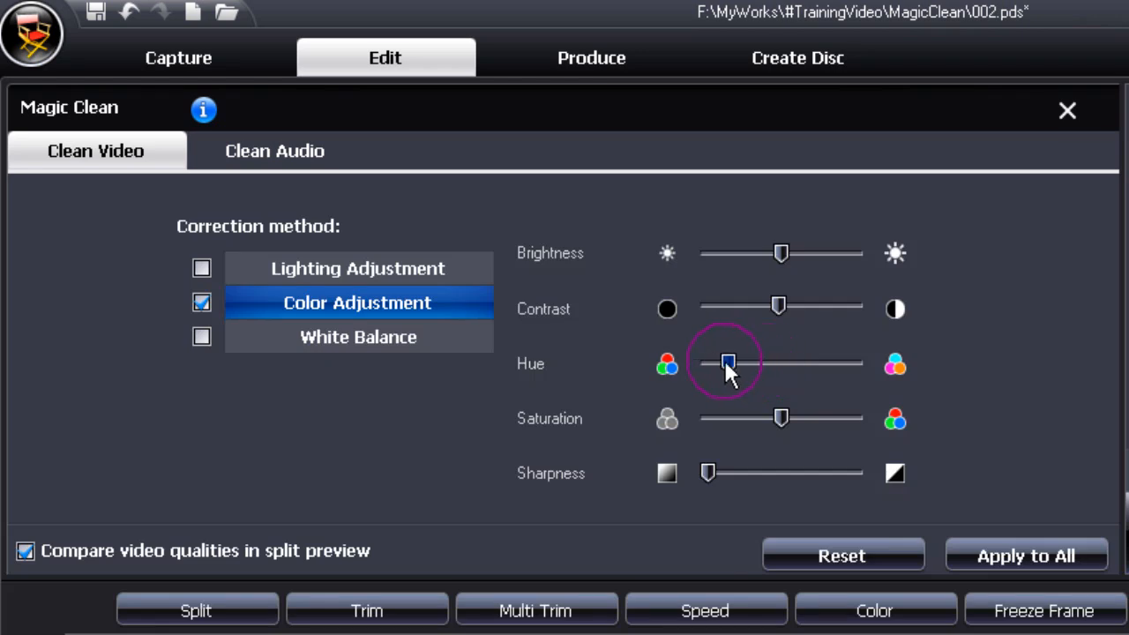
Step: Set hue slightly below midpoint, boost saturation and add a little sharpness
left_click_drag(728, 364, 814, 364)
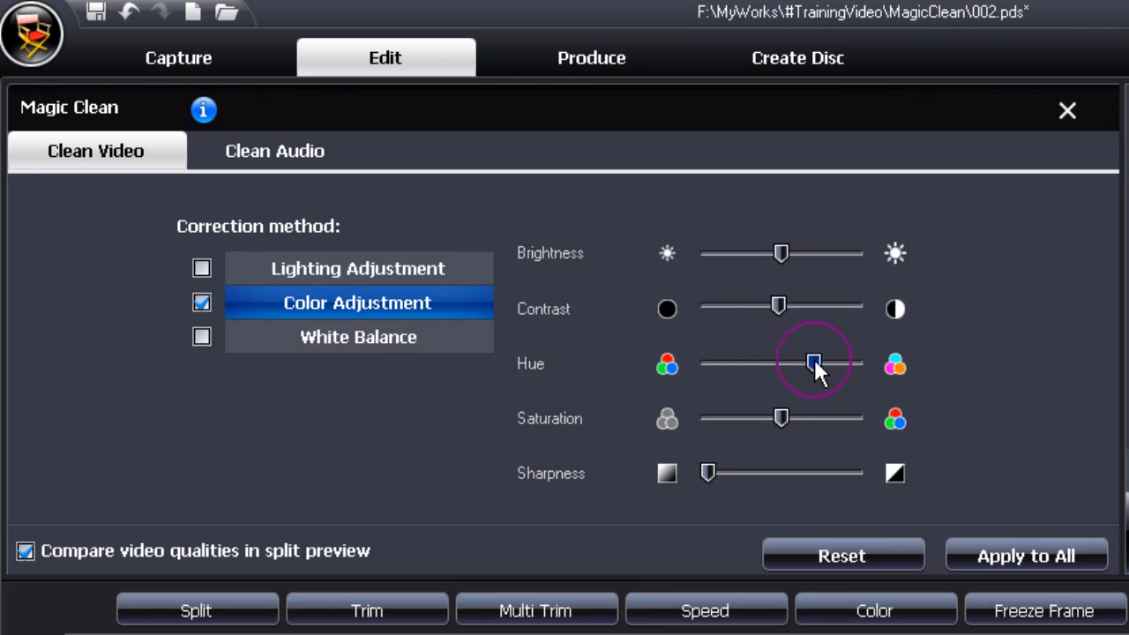
left_click_drag(811, 364, 749, 364)
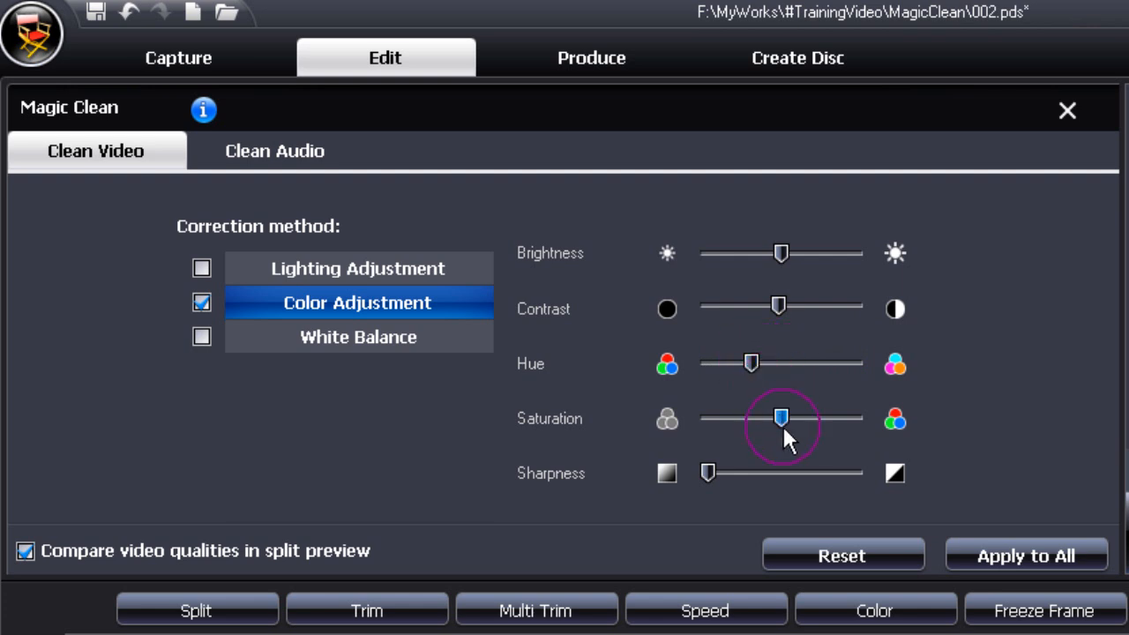
left_click_drag(781, 418, 803, 418)
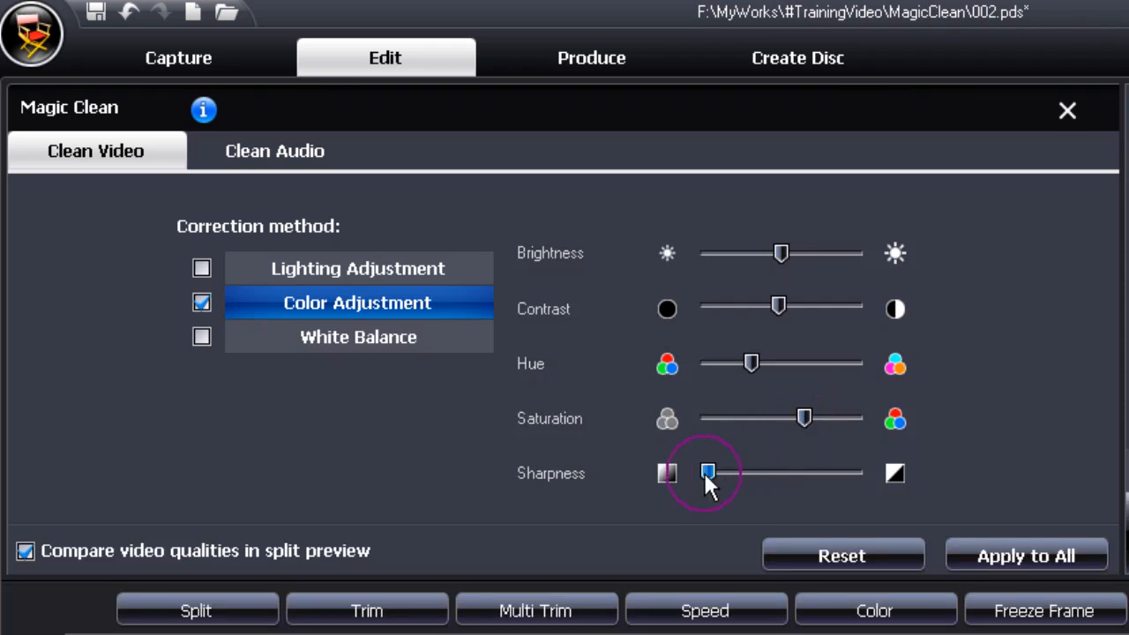
left_click_drag(708, 474, 741, 474)
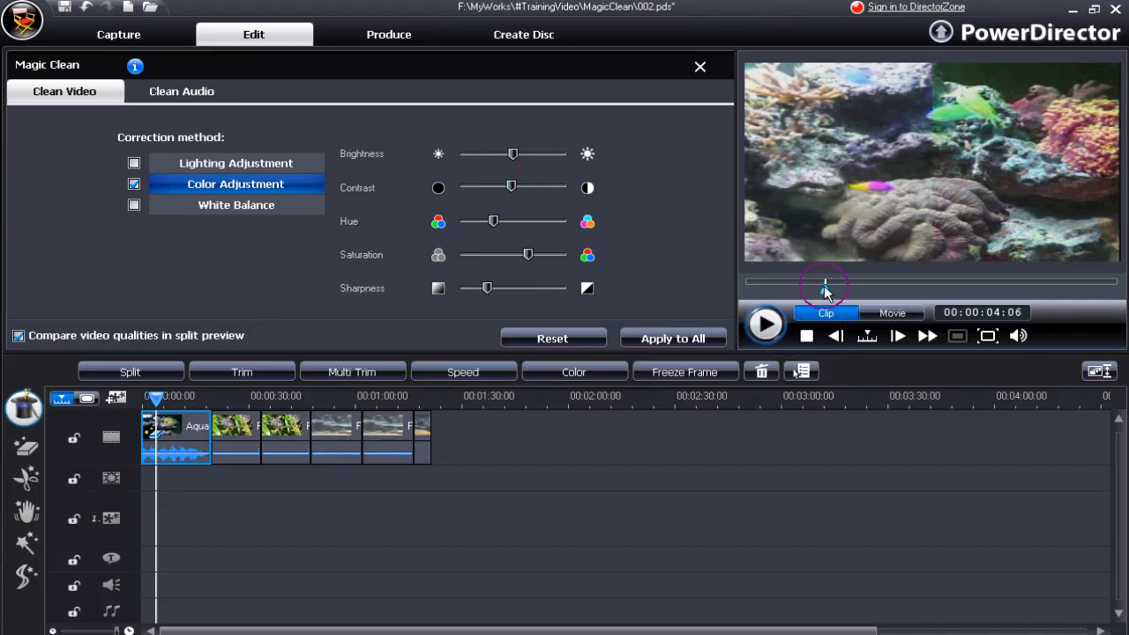
Step: Scrub the preview through the colour-corrected aquarium clip and back to its start
left_click_drag(824, 287, 995, 291)
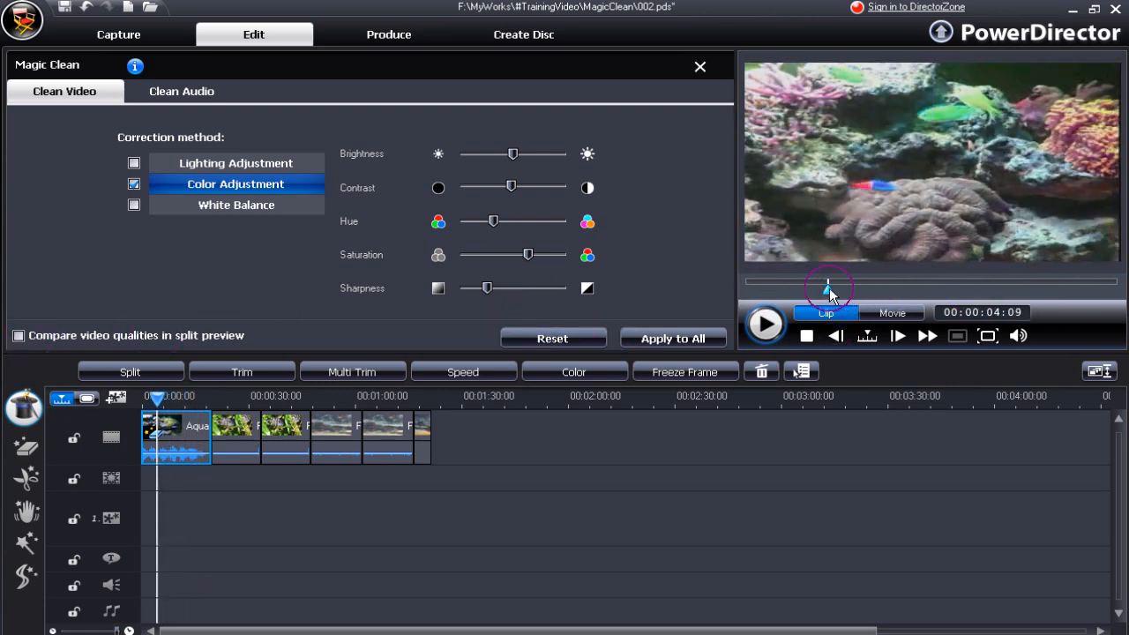
left_click_drag(829, 291, 1006, 291)
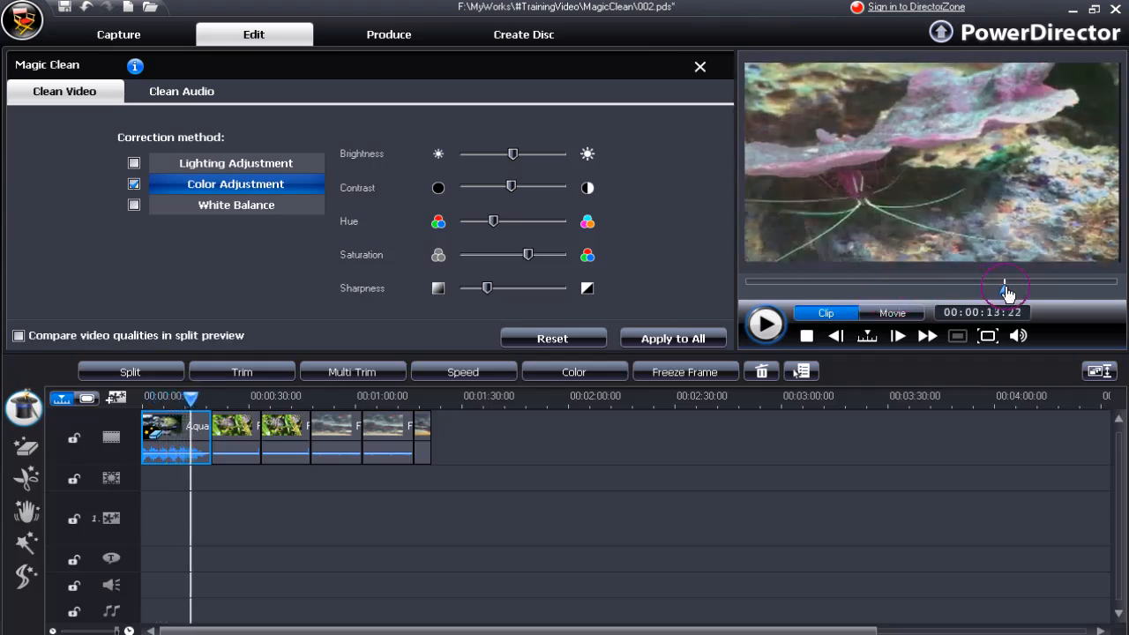
left_click_drag(1006, 293, 893, 282)
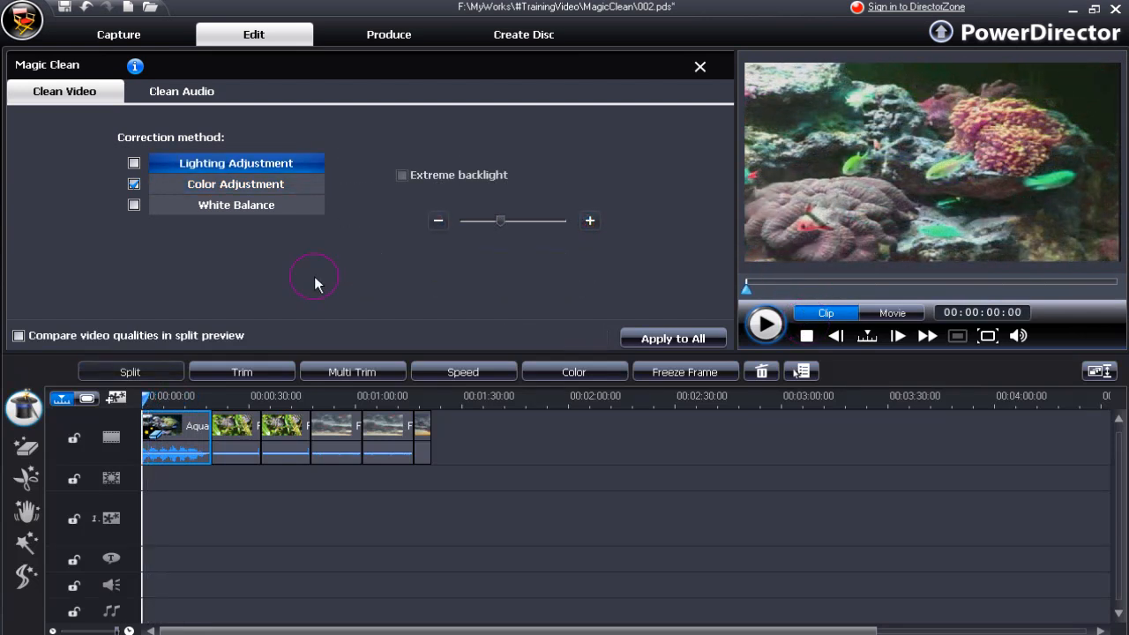
mouse_move(247, 455)
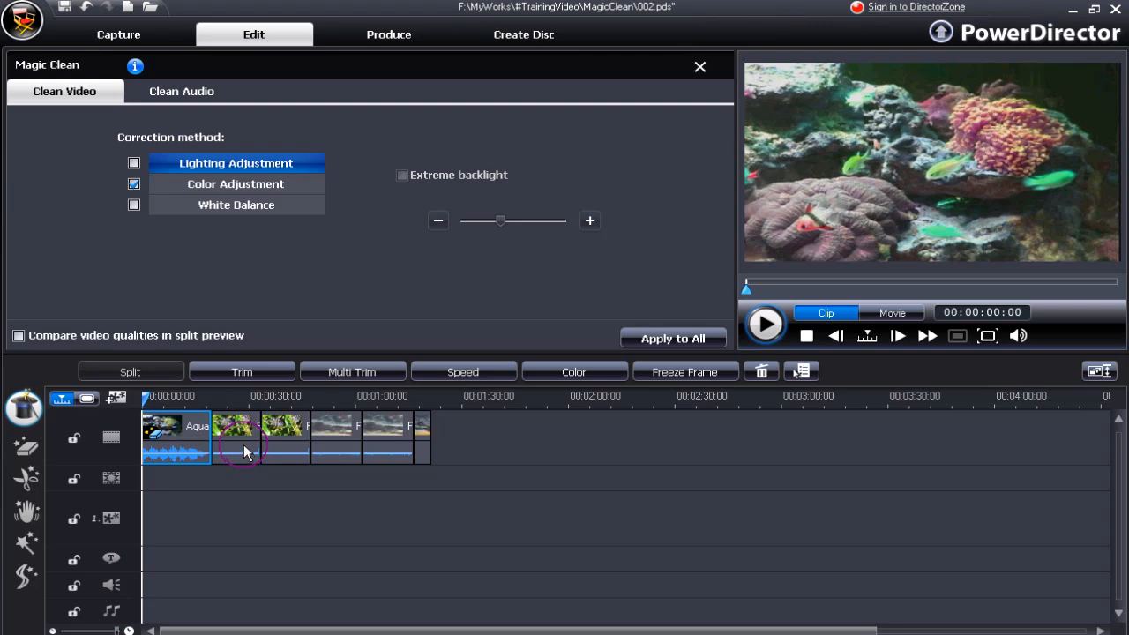
Step: Select the sky clip and play it briefly to hear its audio
left_click(181, 91)
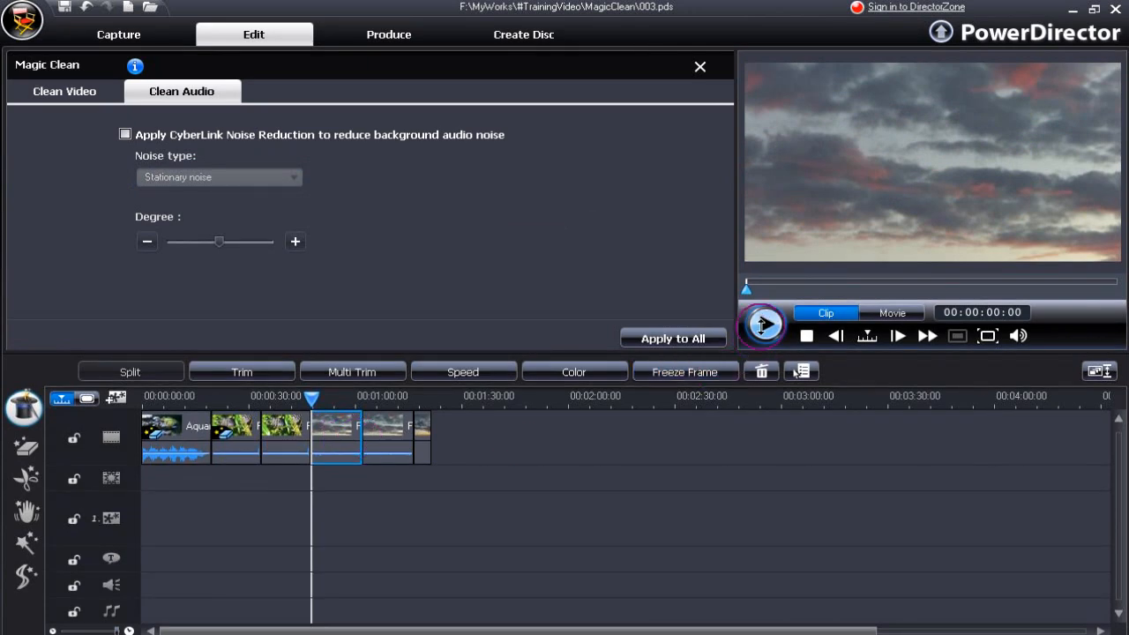
left_click(762, 324)
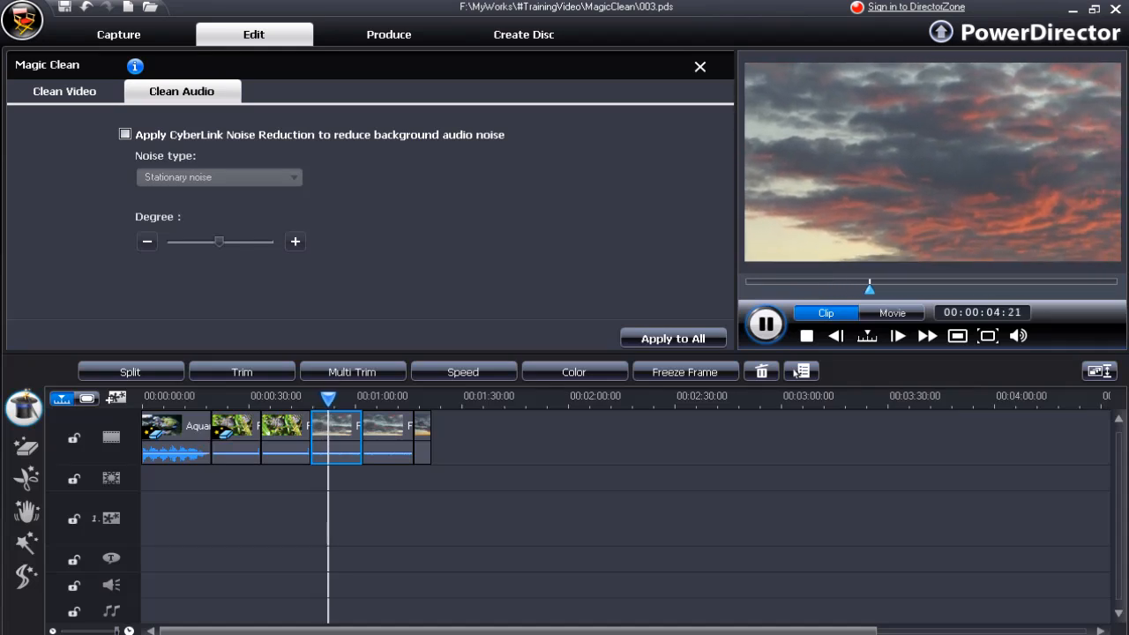
left_click(673, 338)
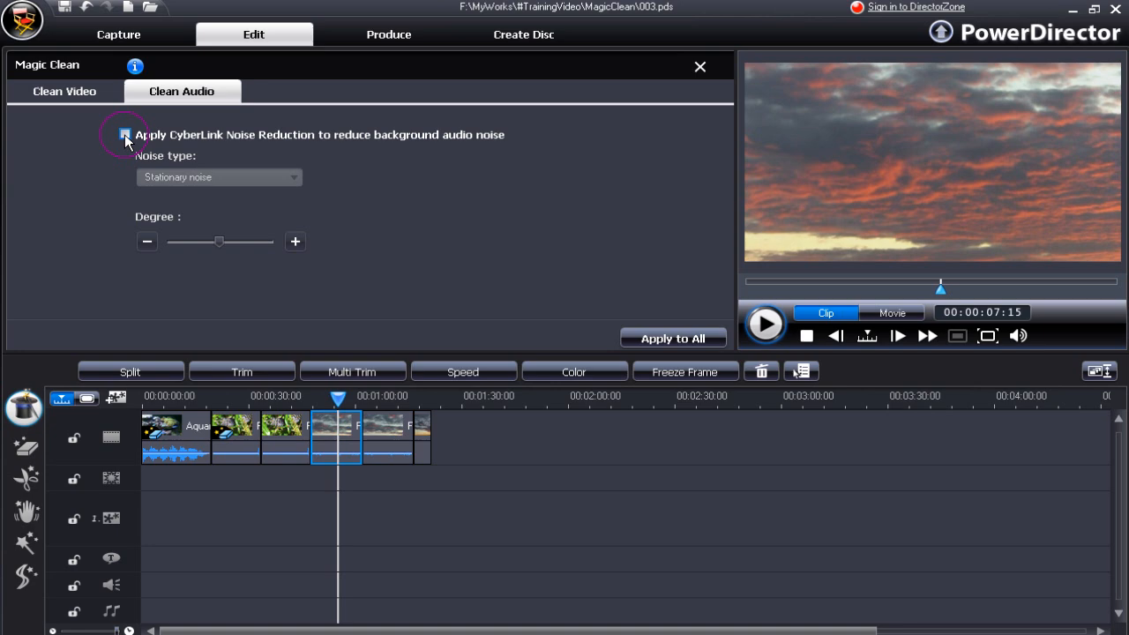
Step: Enable CyberLink Noise Reduction, then jump to about 48 seconds and reselect the sky clip
left_click(125, 135)
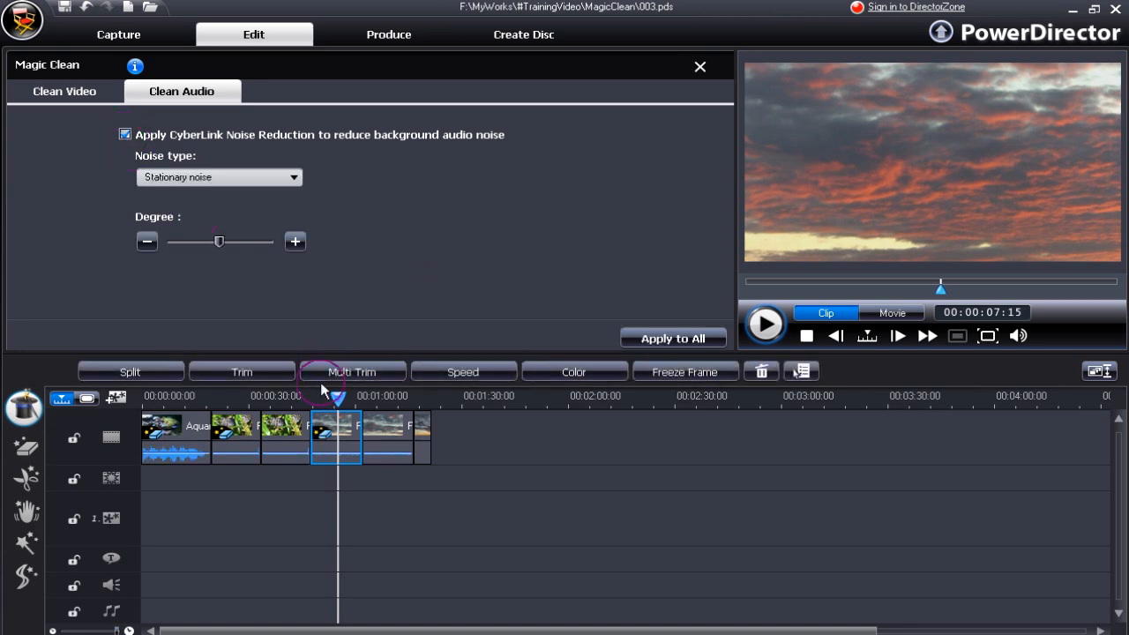
left_click(699, 66)
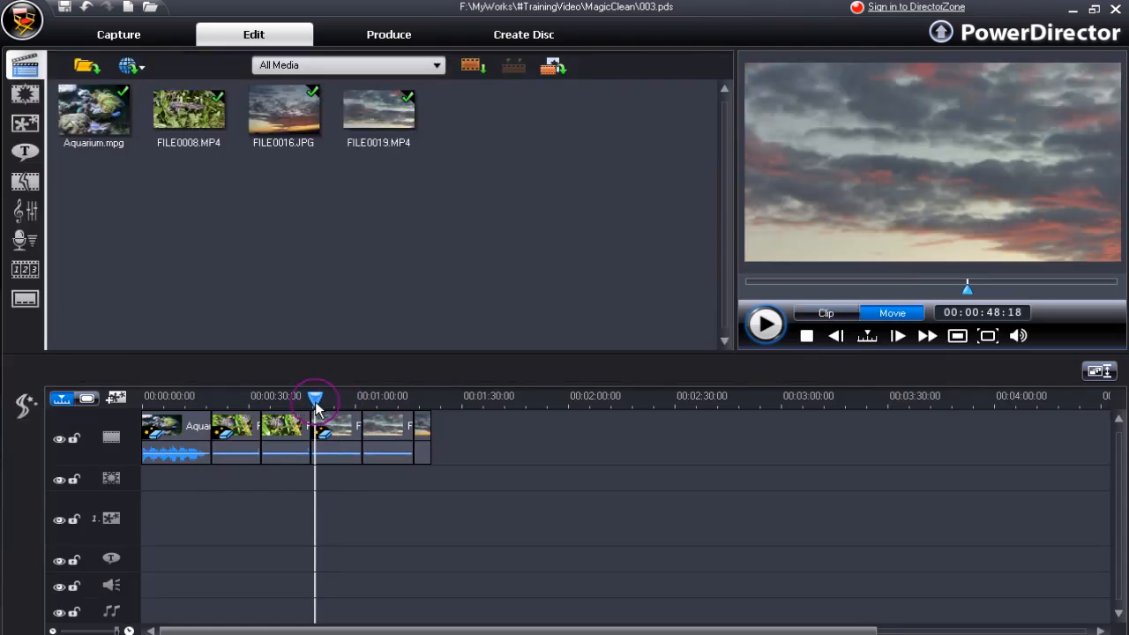
left_click(337, 438)
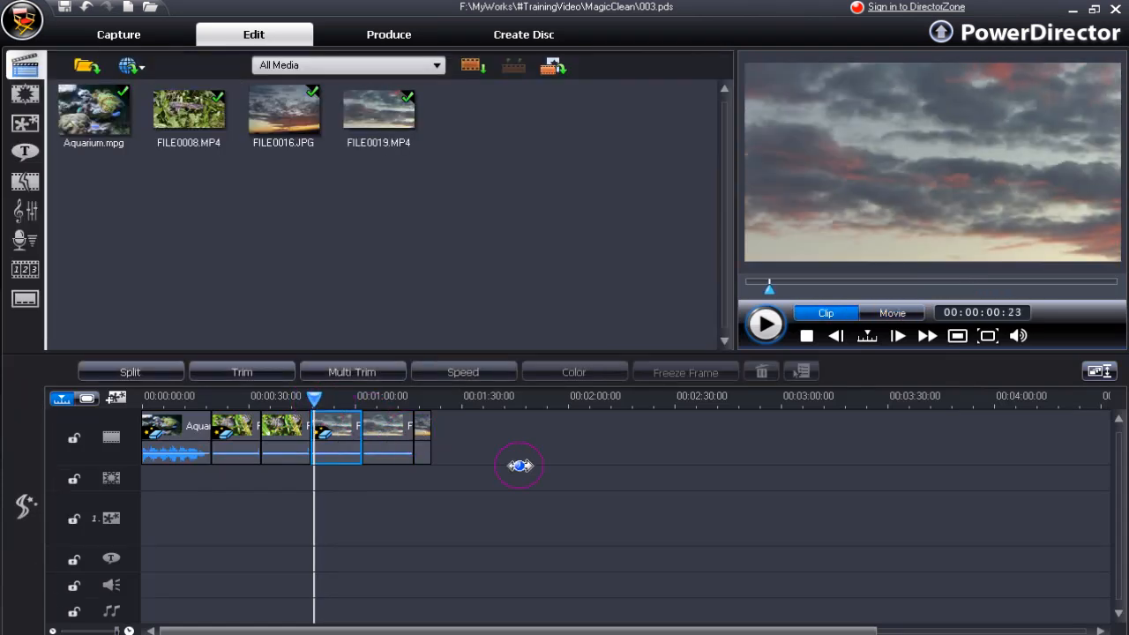
left_click(764, 324)
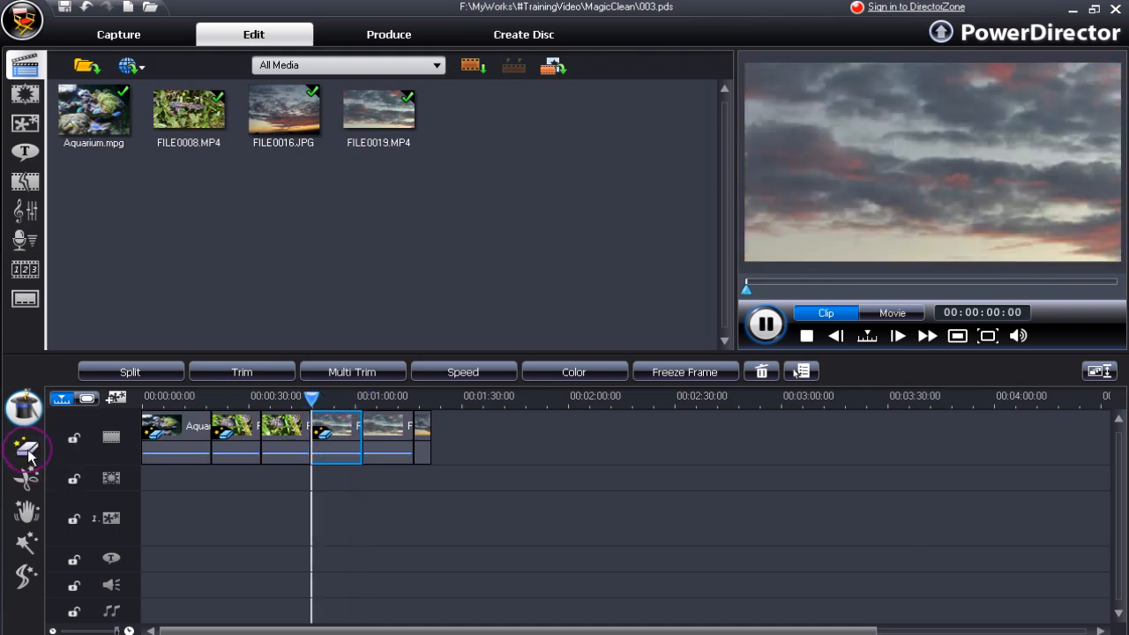
Step: Set the sky clip's Clean Audio noise type to Wind noise
left_click(27, 449)
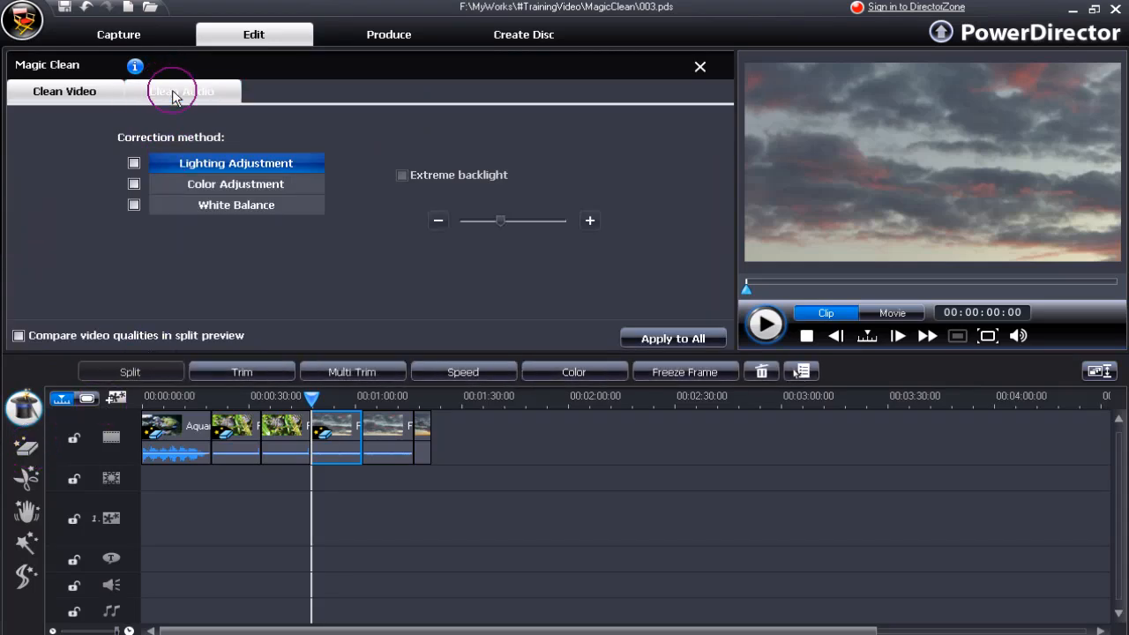
left_click(181, 91)
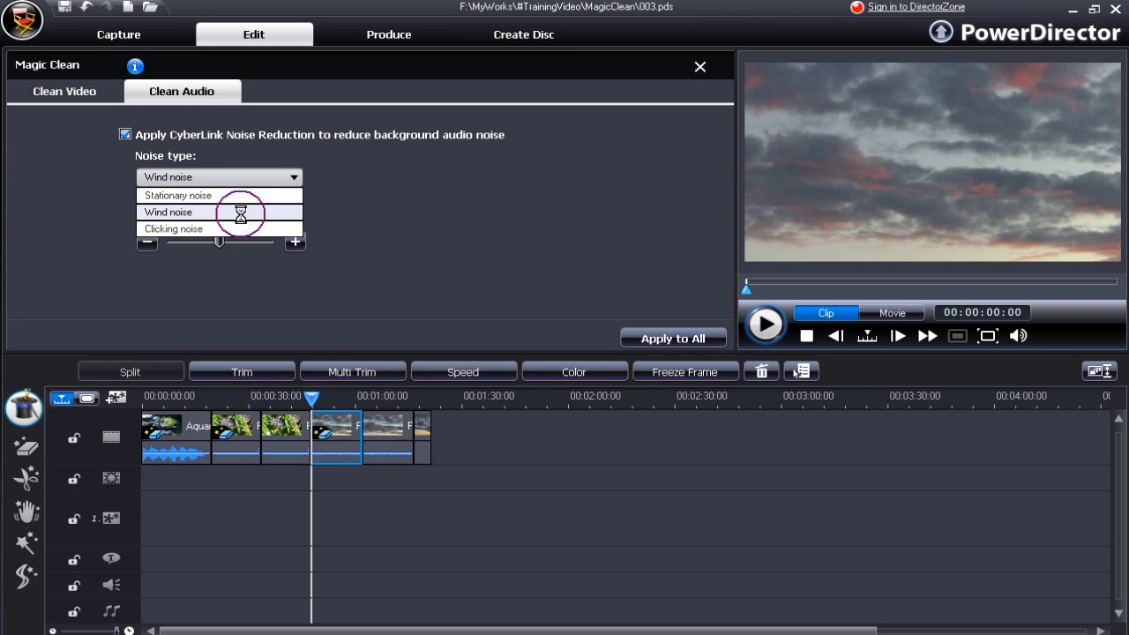
left_click(167, 212)
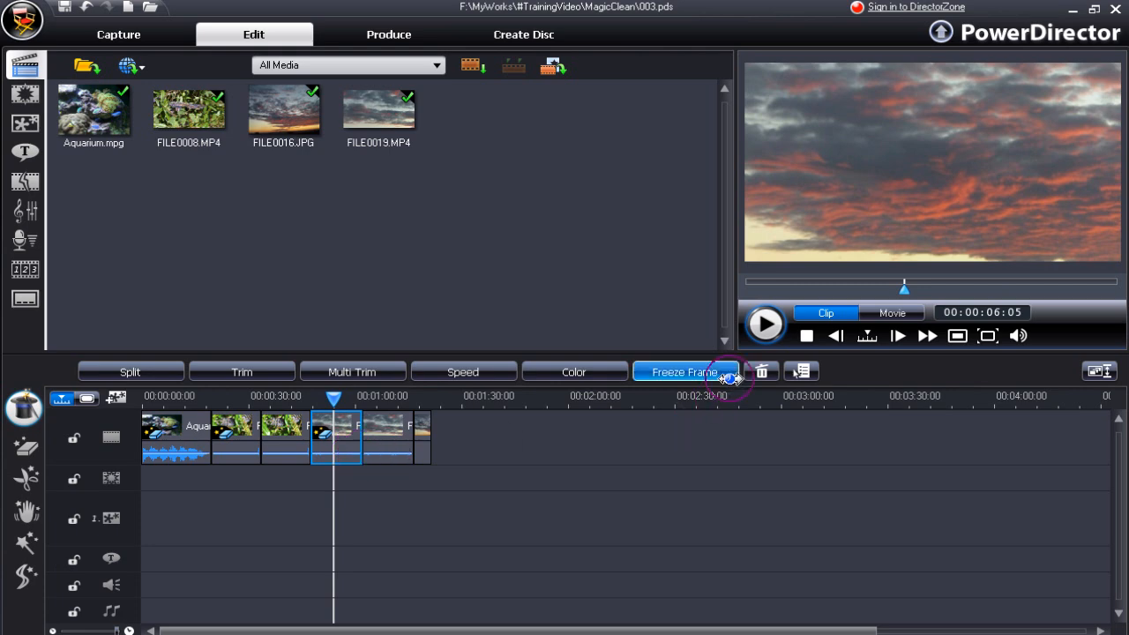
Step: Preview the cleaned audio and select the last clip on the timeline
left_click(764, 323)
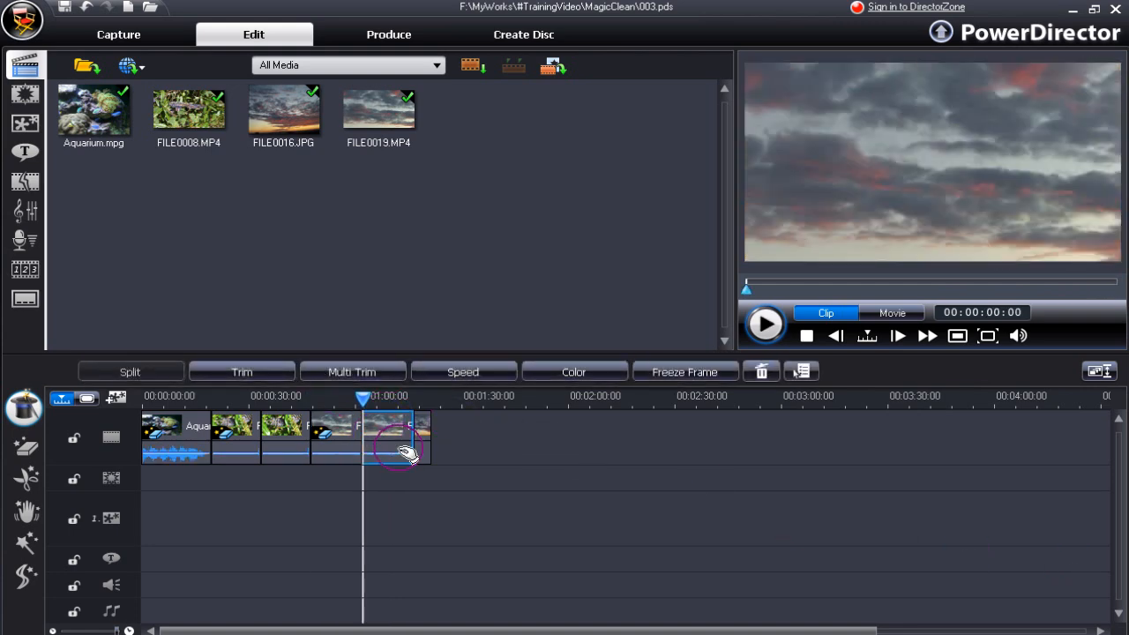
left_click(397, 437)
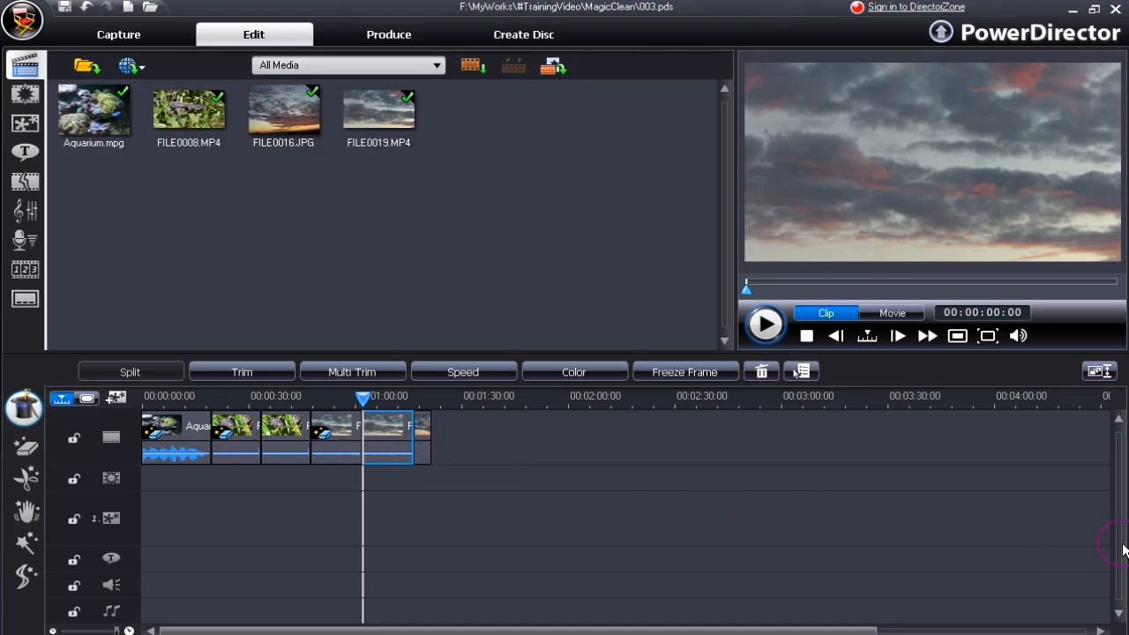
left_click(764, 323)
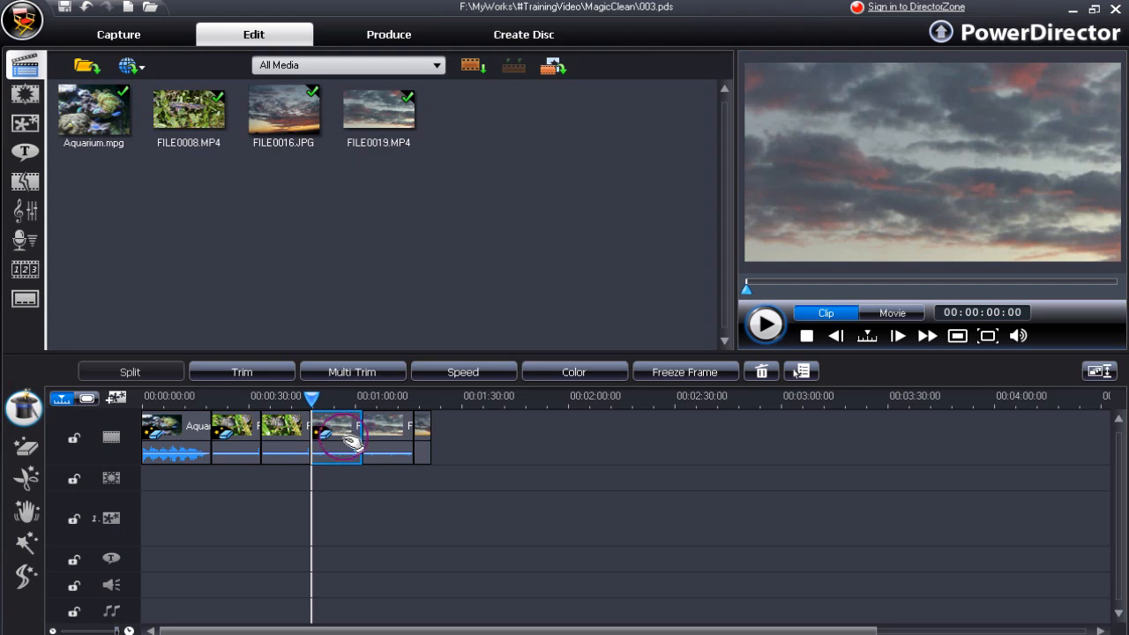
Step: Select the cloudy sky clip and enable Color Adjustment in Clean Video
left_click(574, 372)
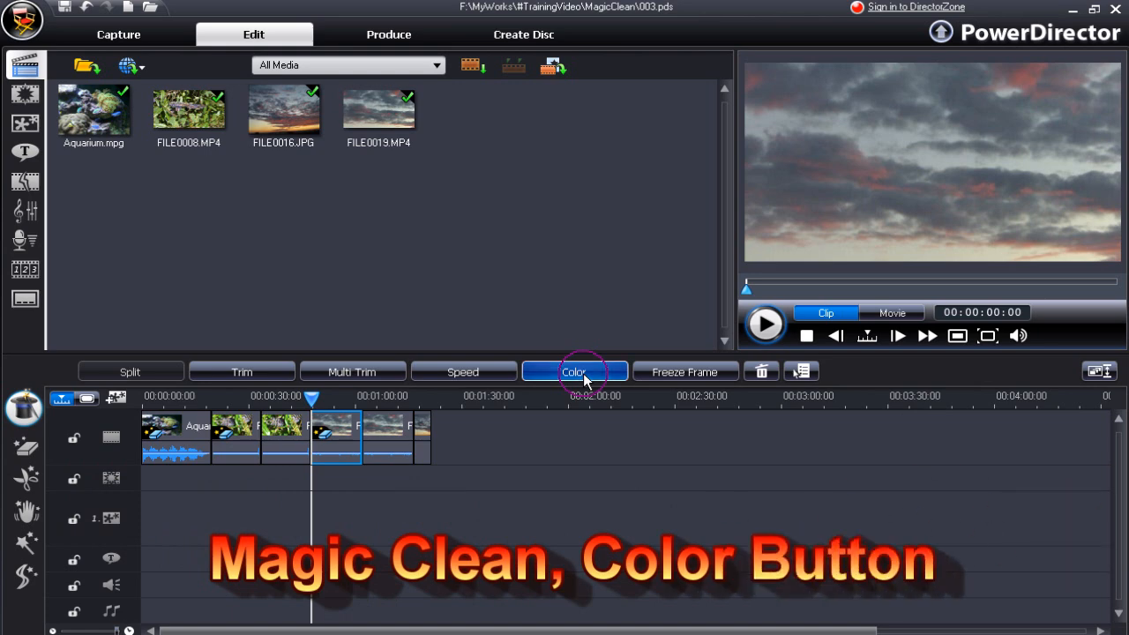
left_click(574, 371)
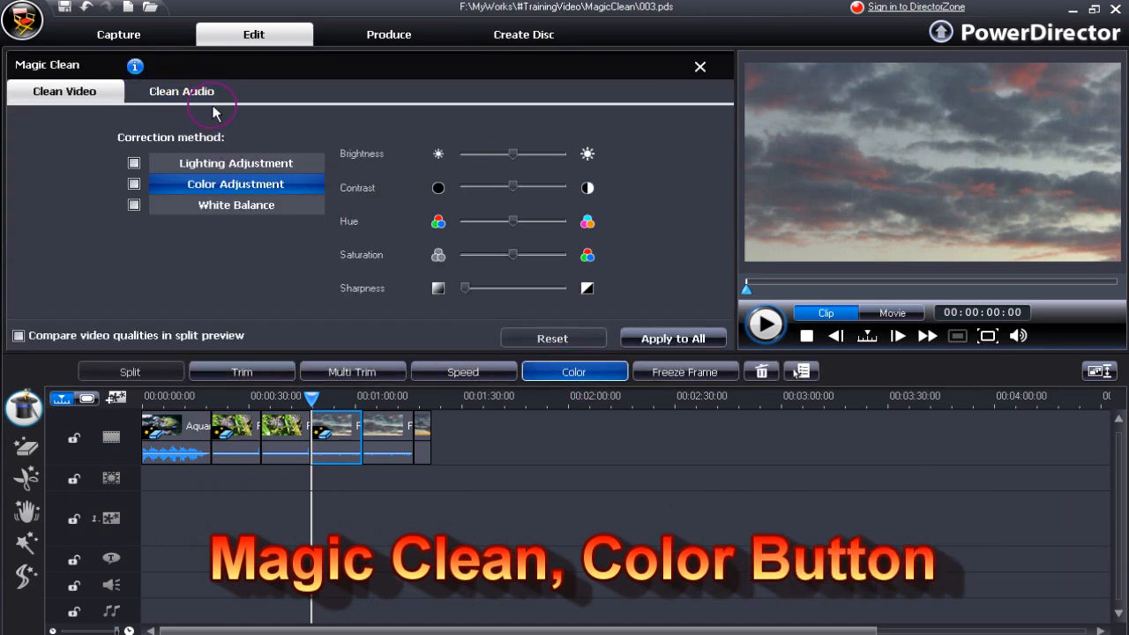
left_click(134, 183)
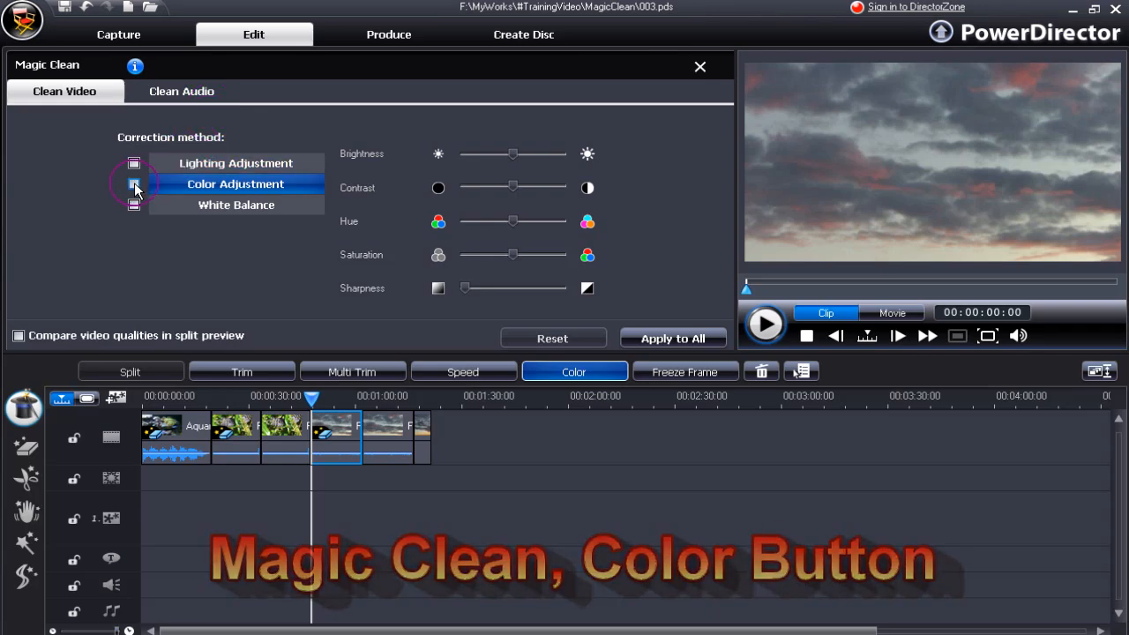
left_click(135, 183)
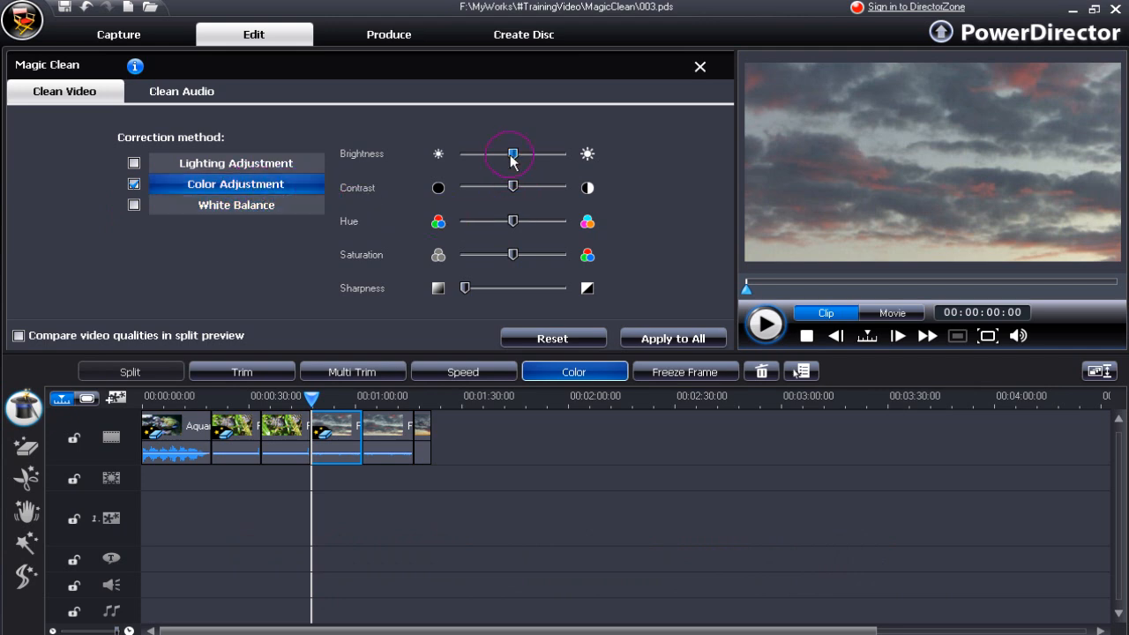
Step: Lower the sky clip's brightness slightly and scrub the preview to compare
left_click(17, 335)
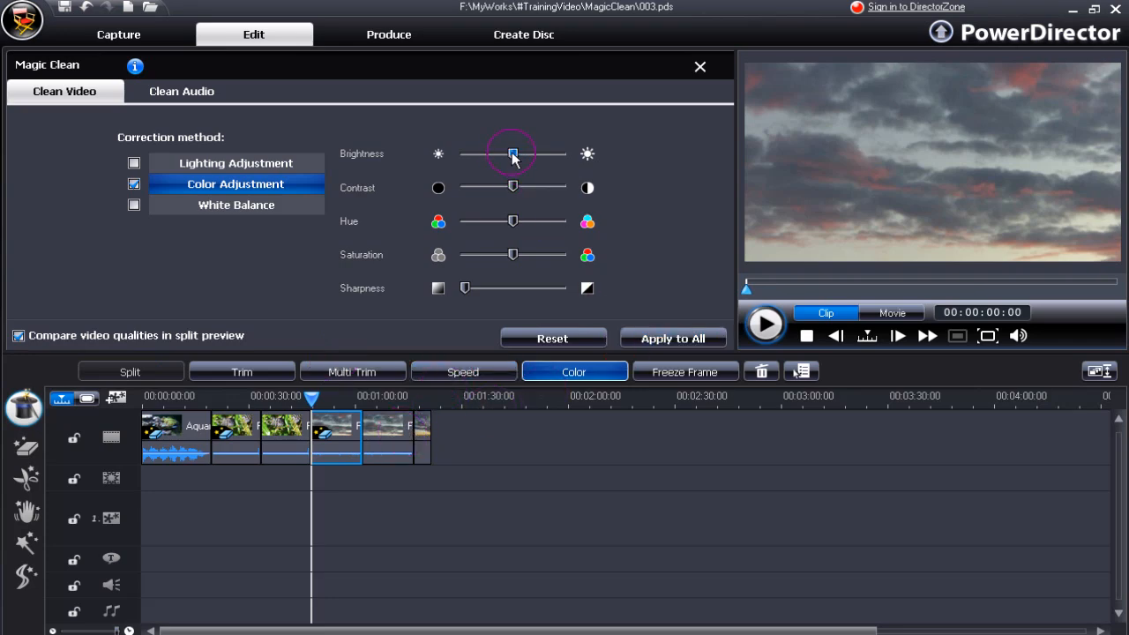
left_click_drag(513, 154, 508, 153)
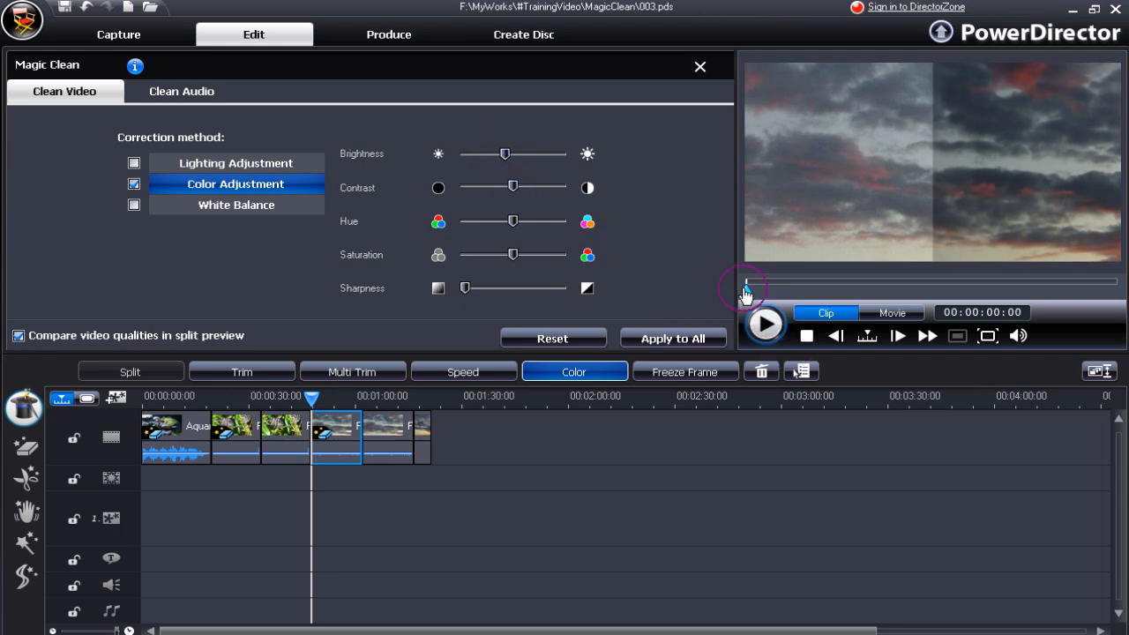
left_click_drag(747, 283, 918, 295)
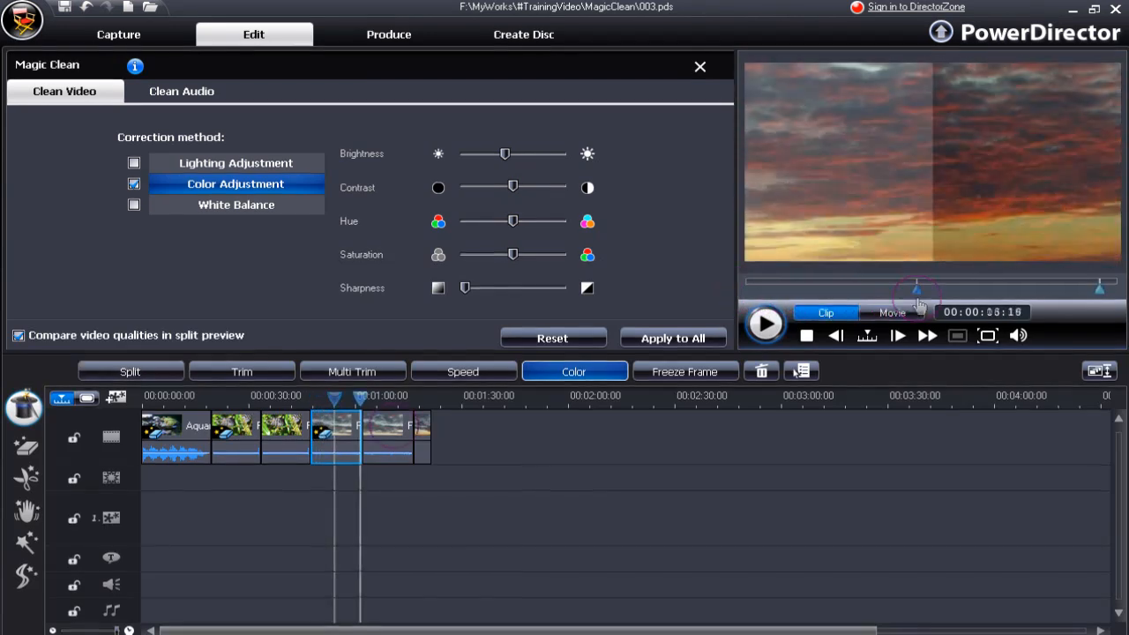
left_click(392, 436)
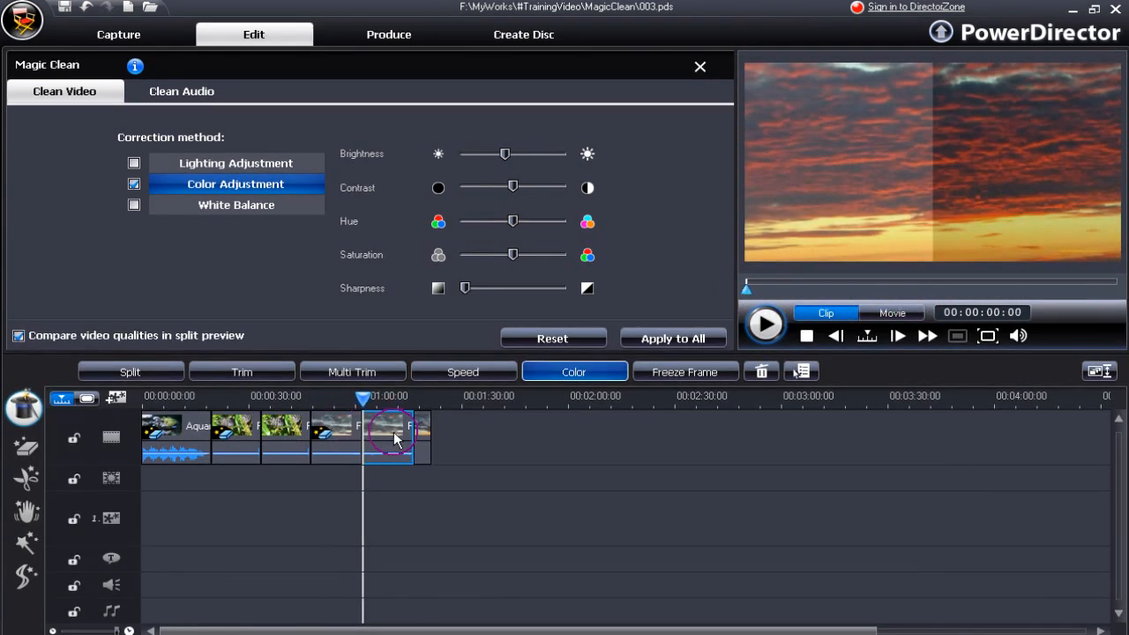
Step: Enable White Balance, try warmer and cooler colour temperatures, then choose White Calibration
left_click(236, 164)
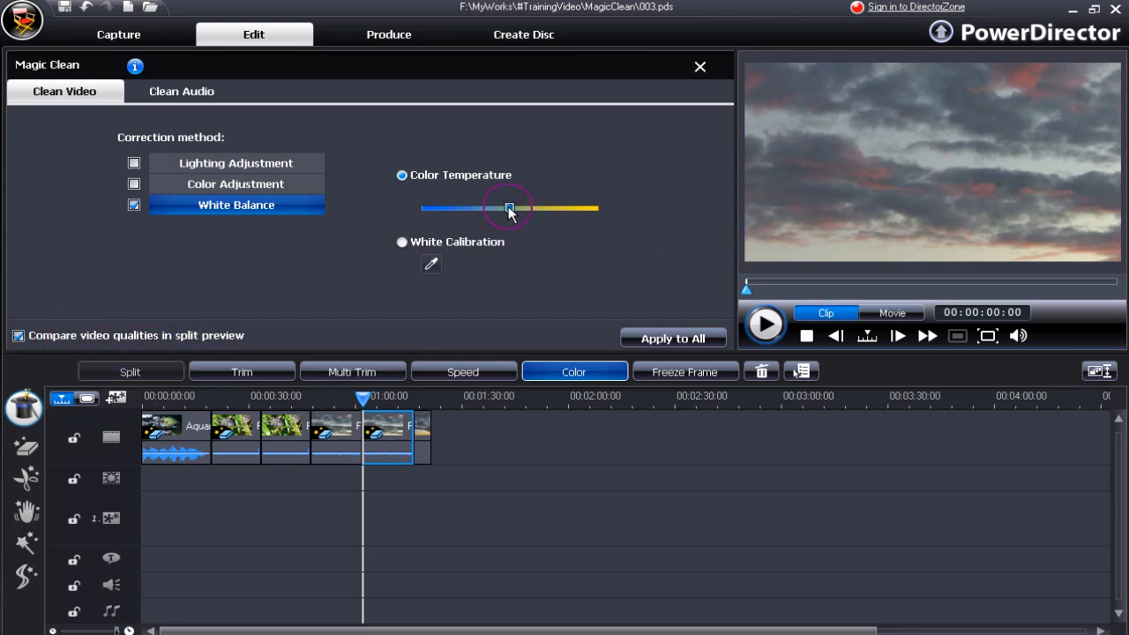
left_click_drag(509, 209, 553, 209)
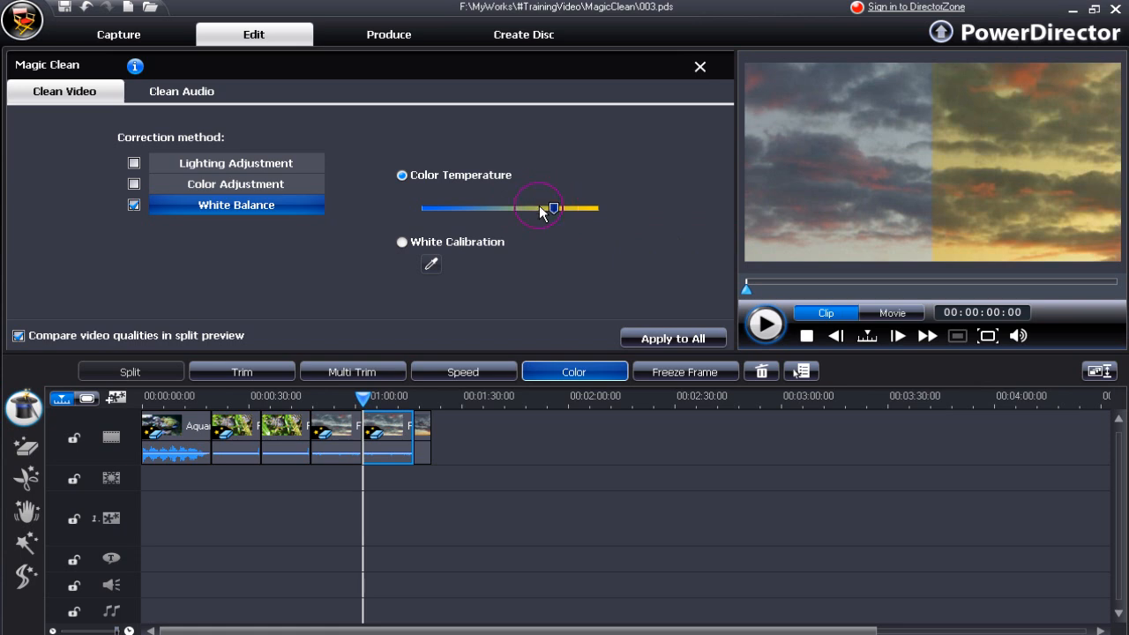
left_click_drag(551, 208, 432, 207)
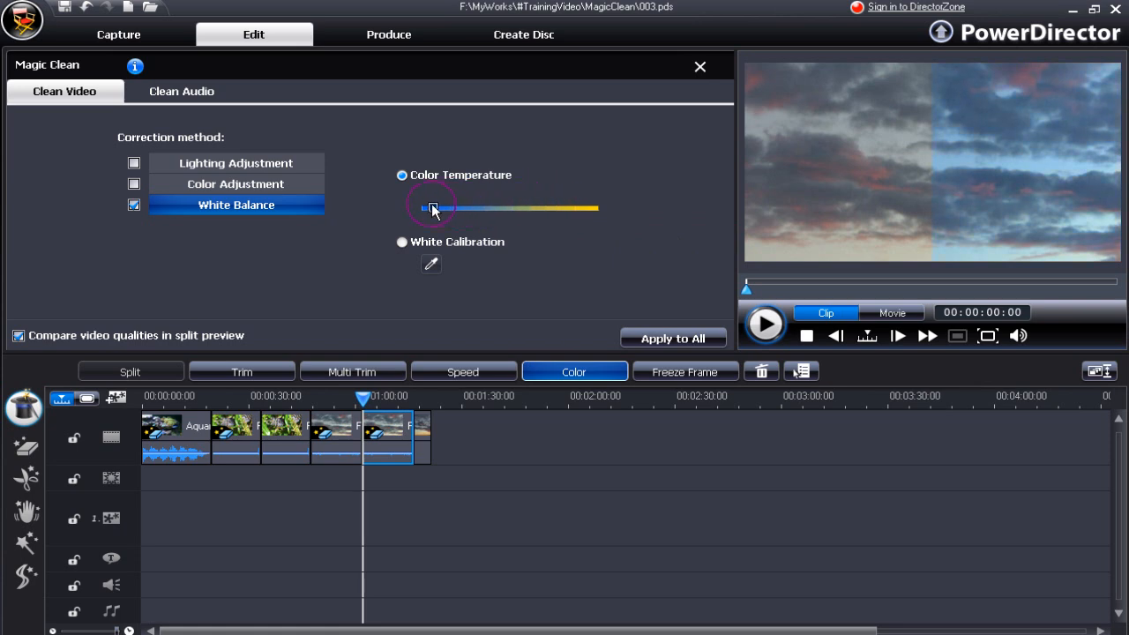
left_click_drag(432, 209, 493, 208)
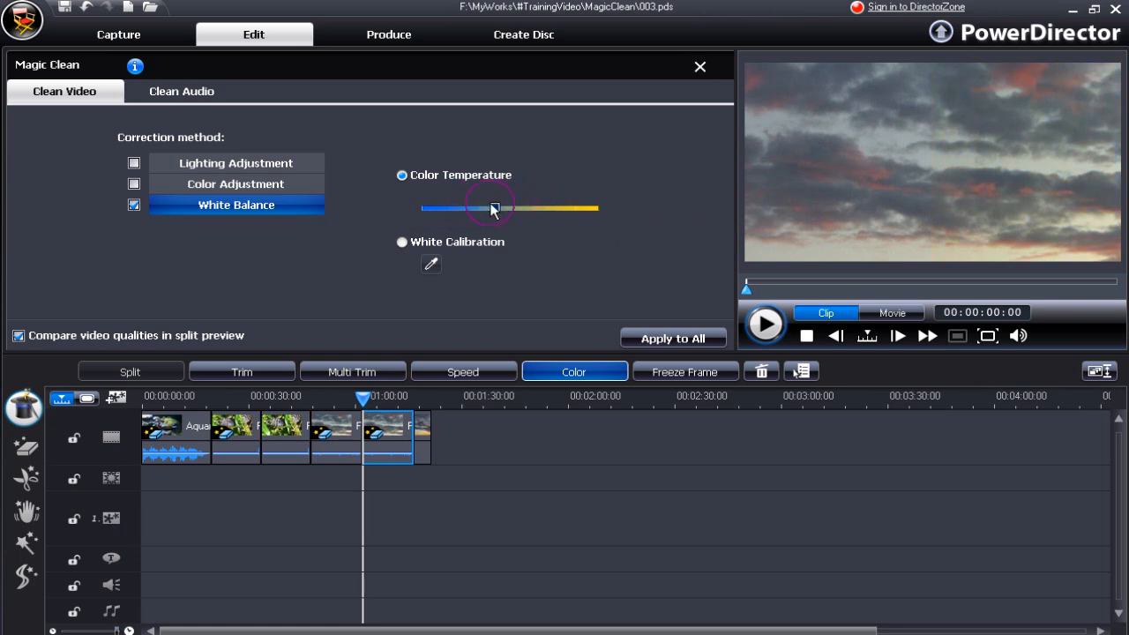
left_click_drag(493, 208, 456, 209)
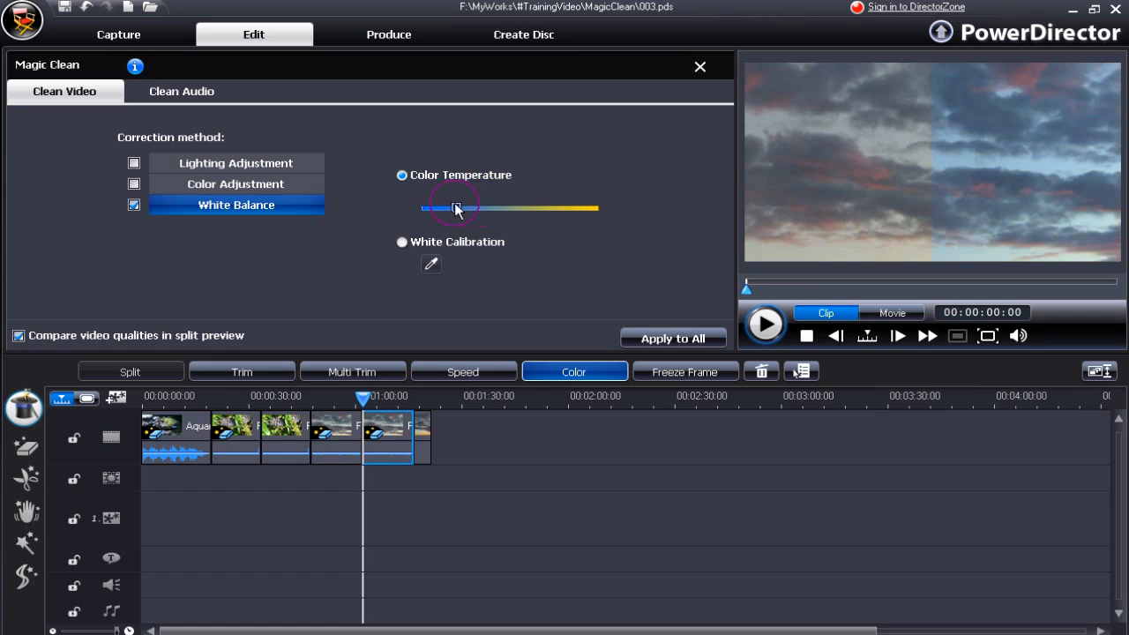
left_click_drag(457, 208, 478, 208)
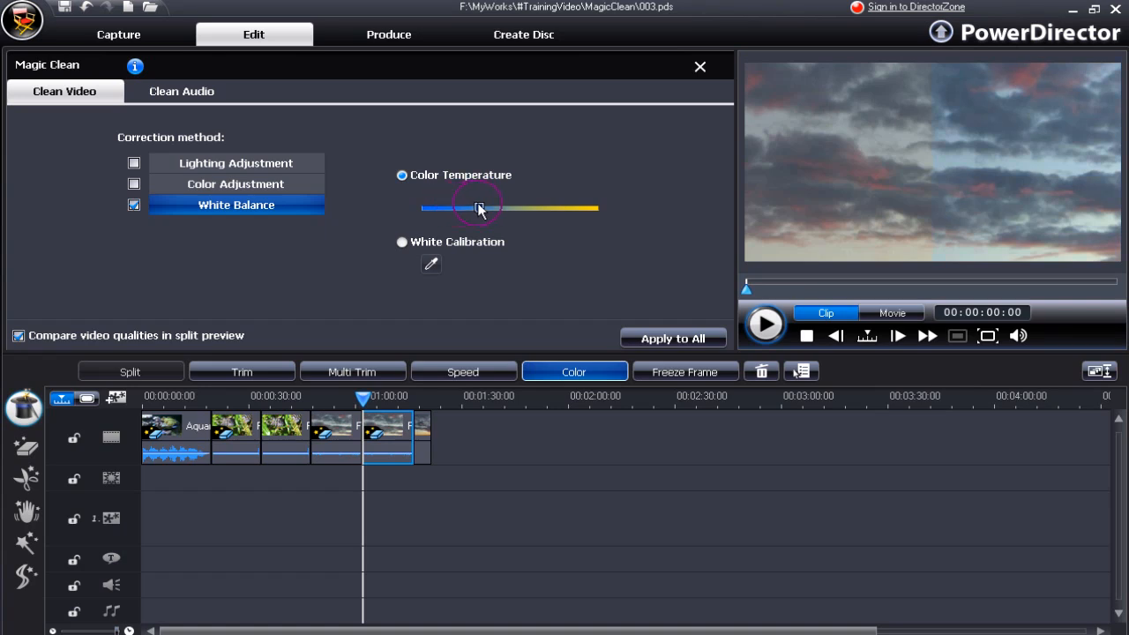
left_click(401, 241)
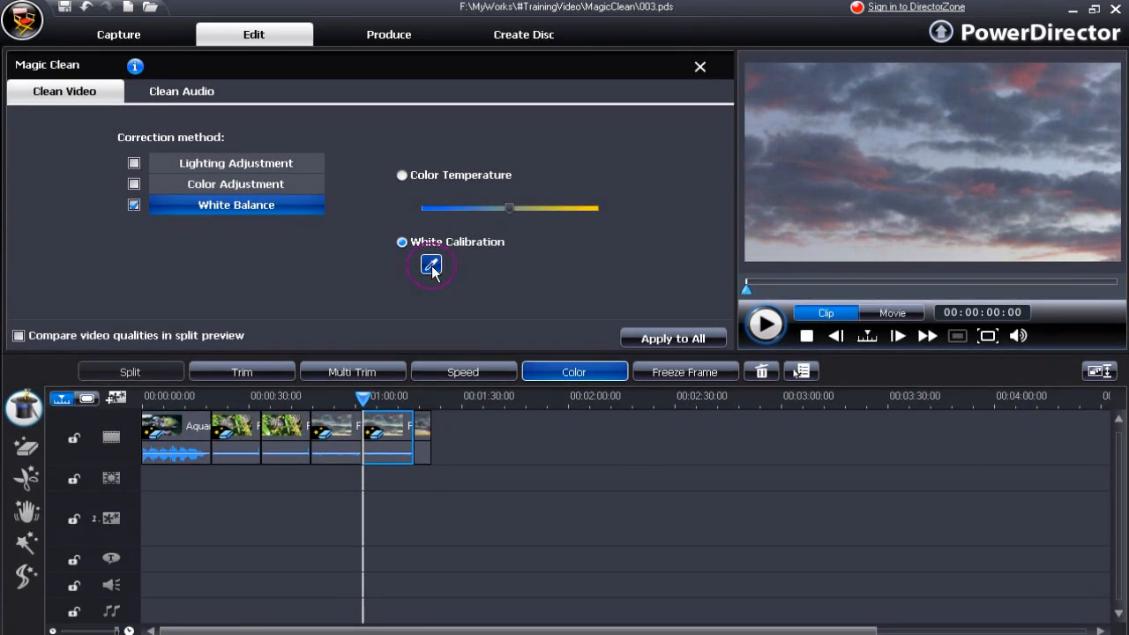
Step: Sample a pale spot near the horizon as white and confirm the calibration
left_click(431, 266)
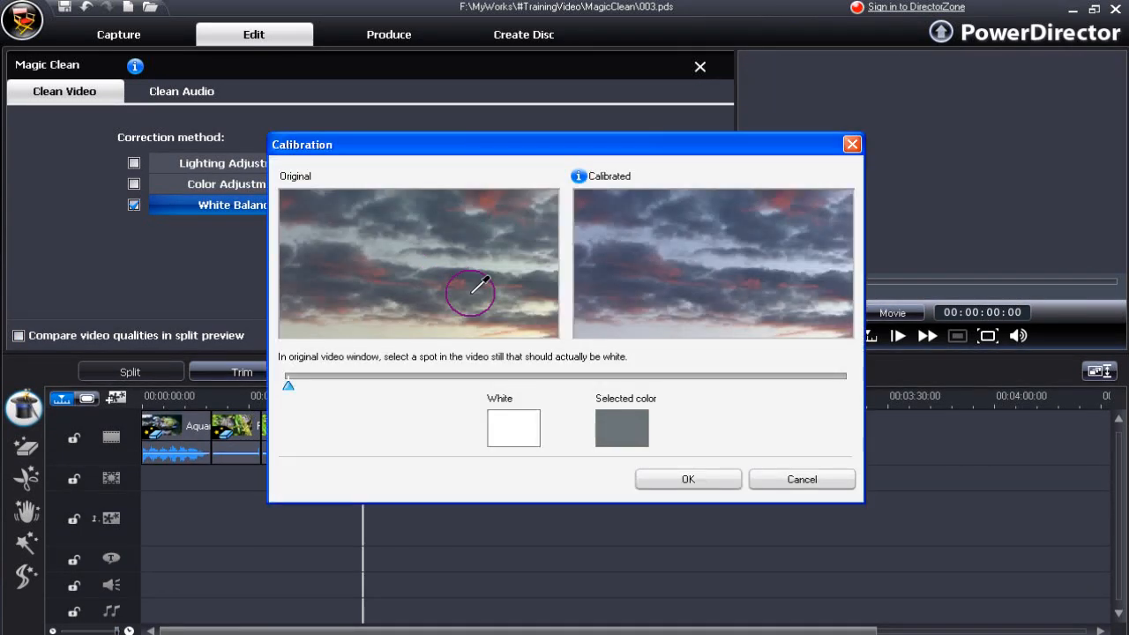
left_click(537, 335)
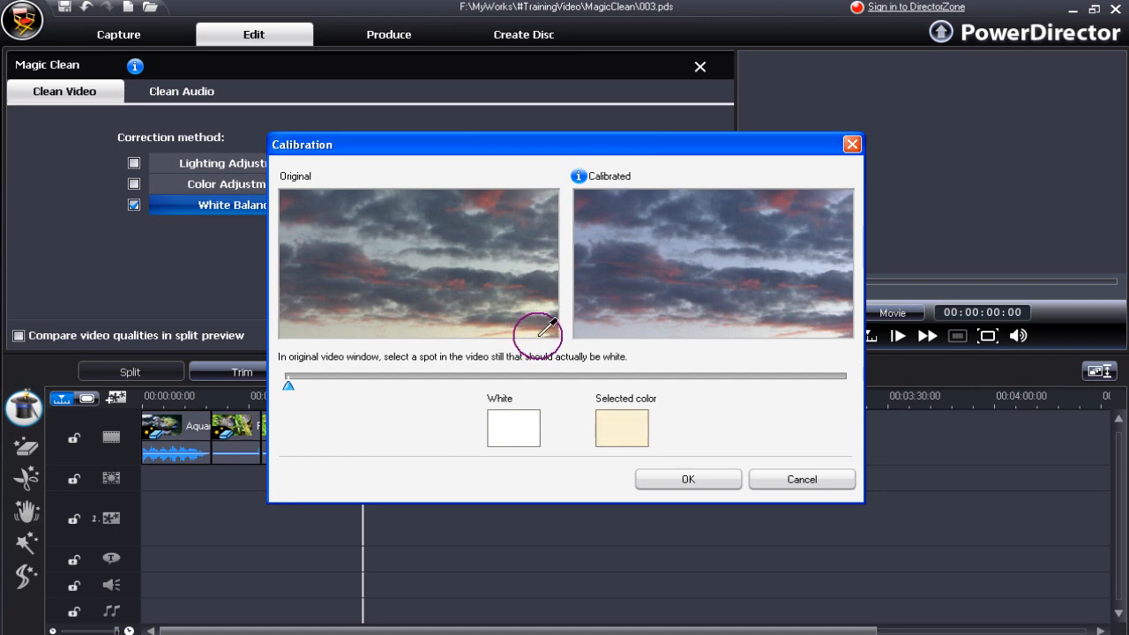
left_click(535, 336)
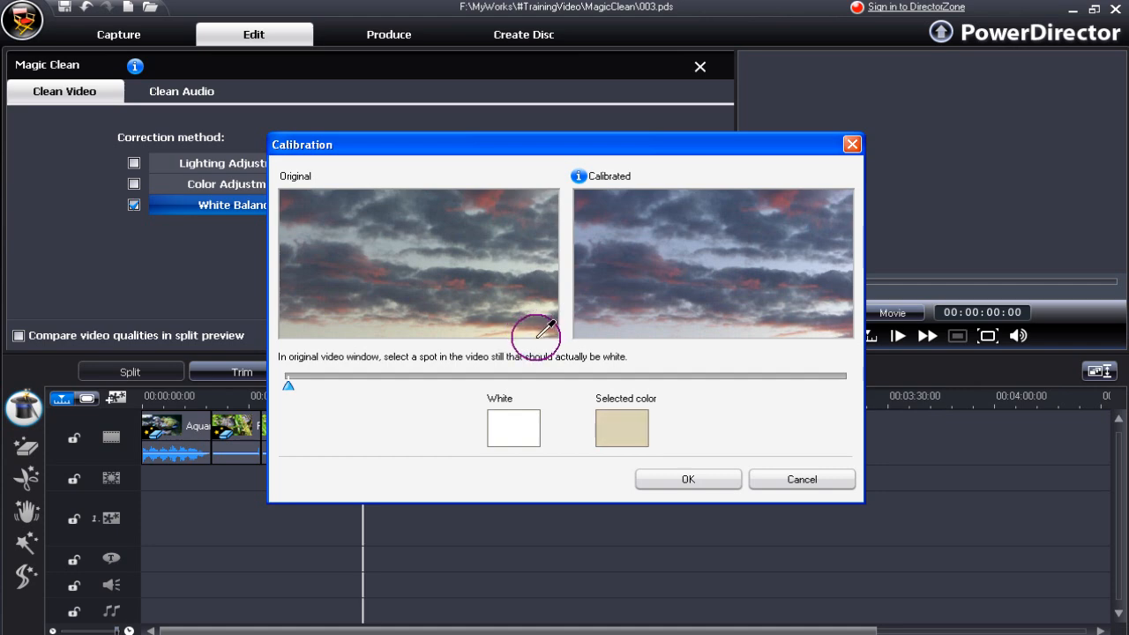
left_click(535, 333)
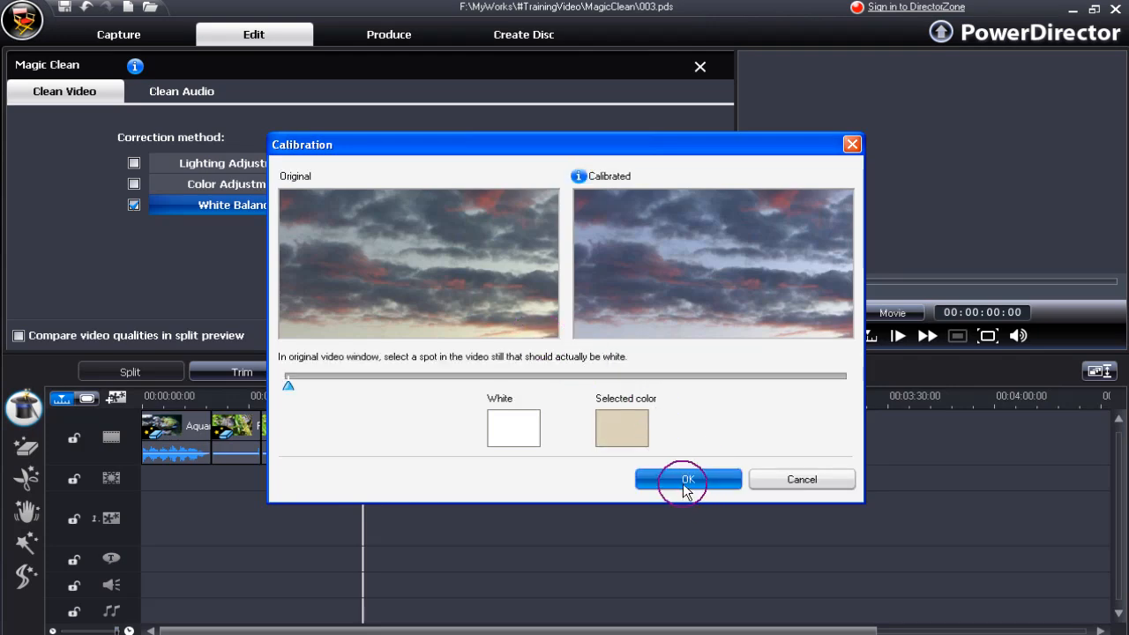
left_click(688, 479)
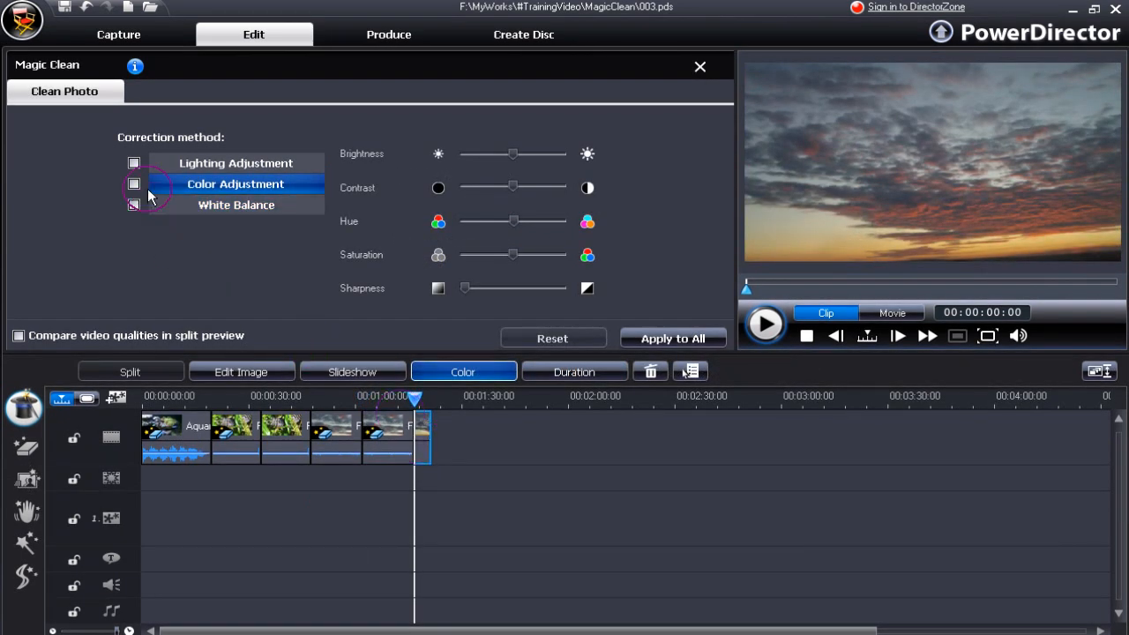
Step: Turn on Color Adjustment for the sunset photo with split compare view and raise its hue slightly
left_click(134, 163)
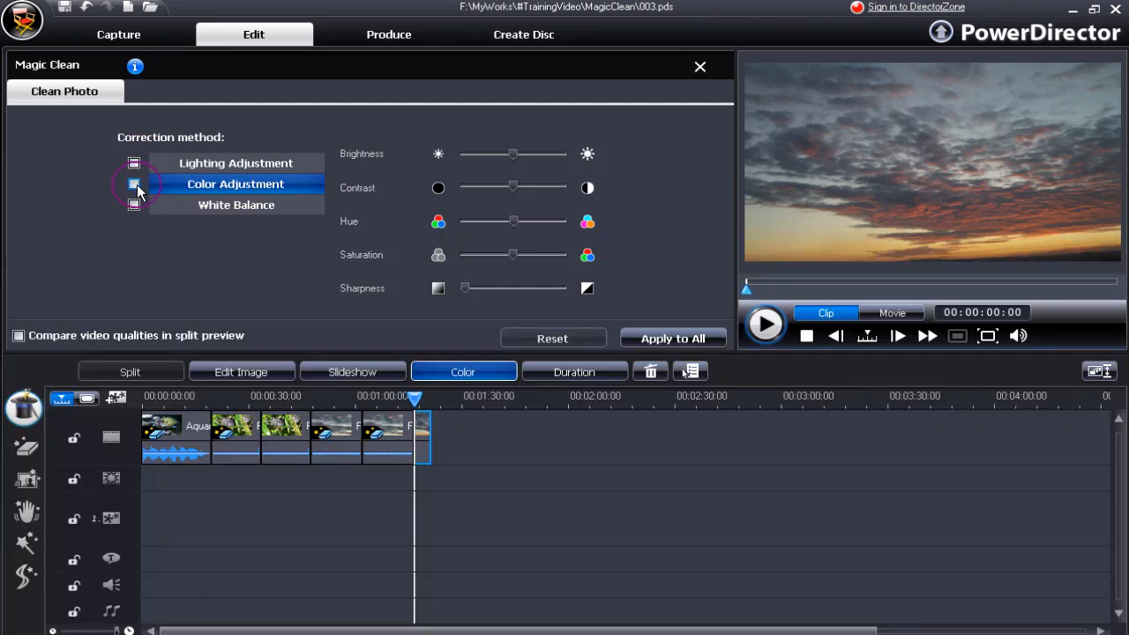
left_click(134, 184)
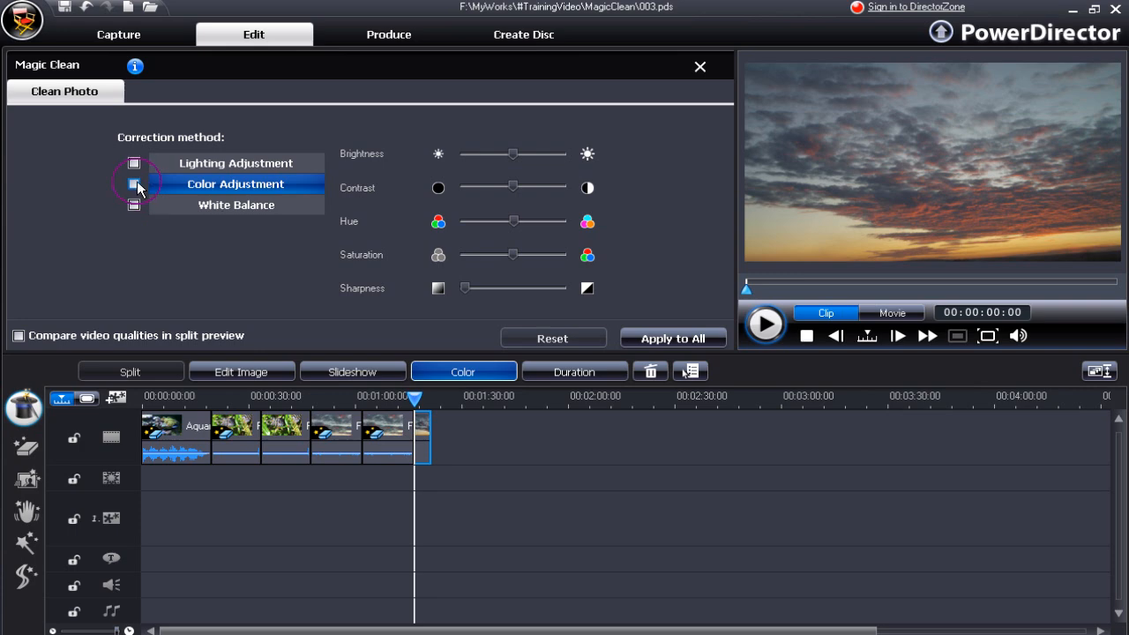
left_click(135, 183)
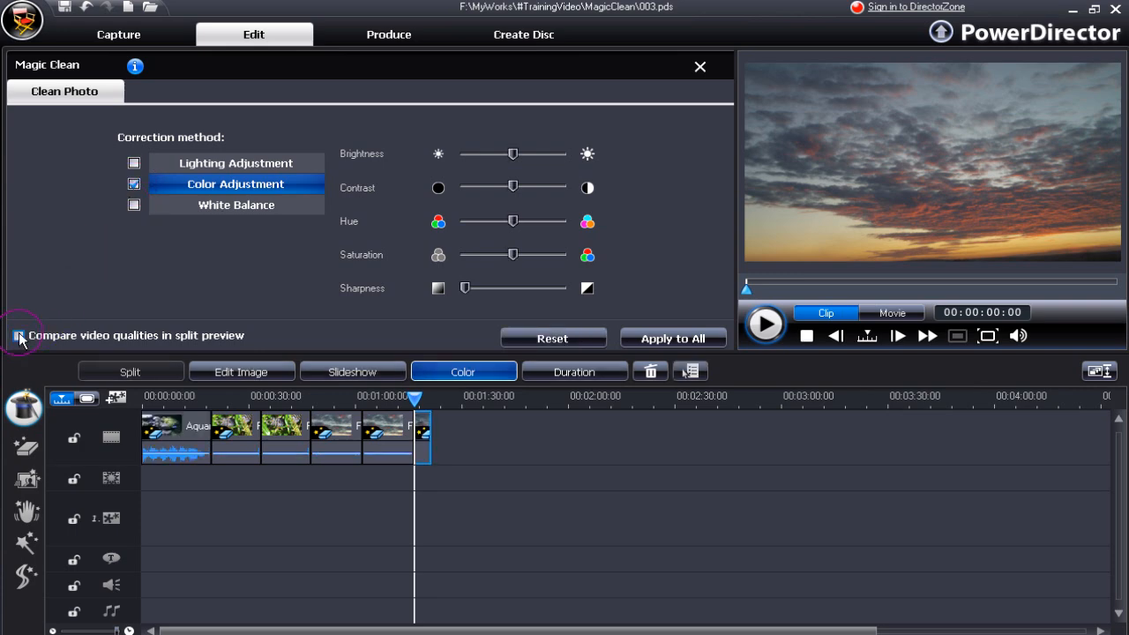
left_click(19, 335)
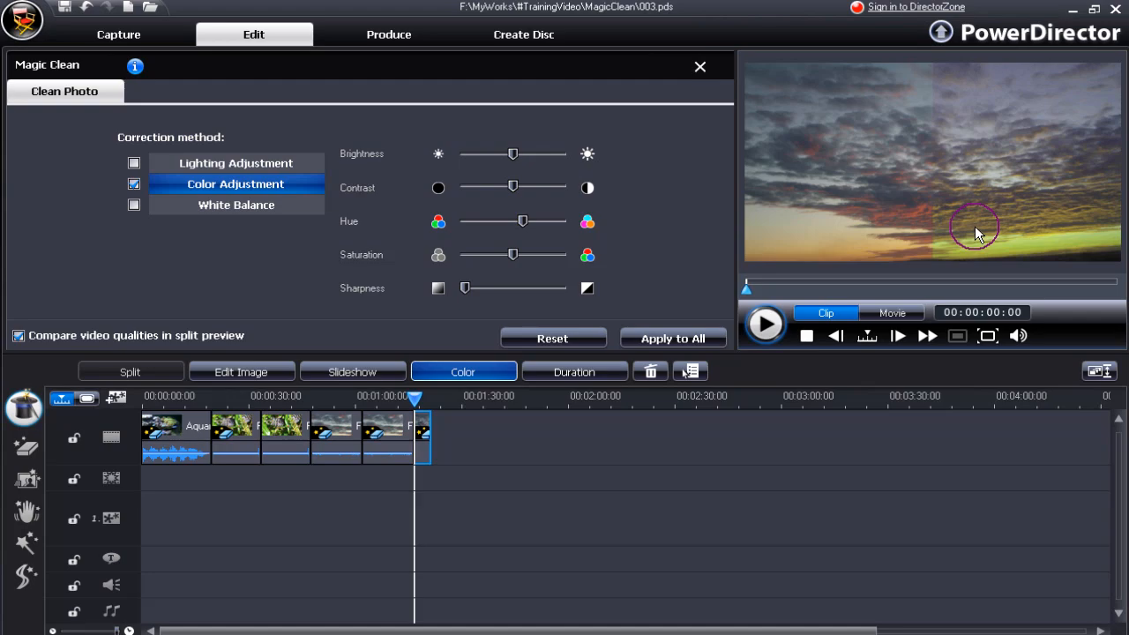
left_click(700, 66)
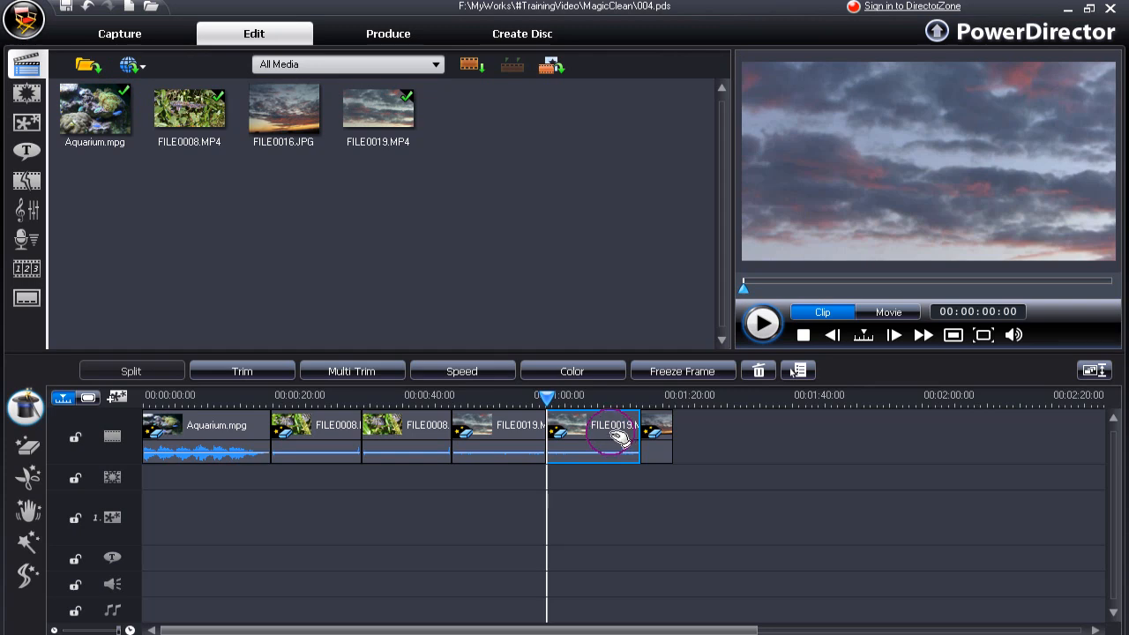
Step: Use the second FILE0019.MP4 clip's Magic Option menu to choose Remove Magic Clean
right_click(608, 439)
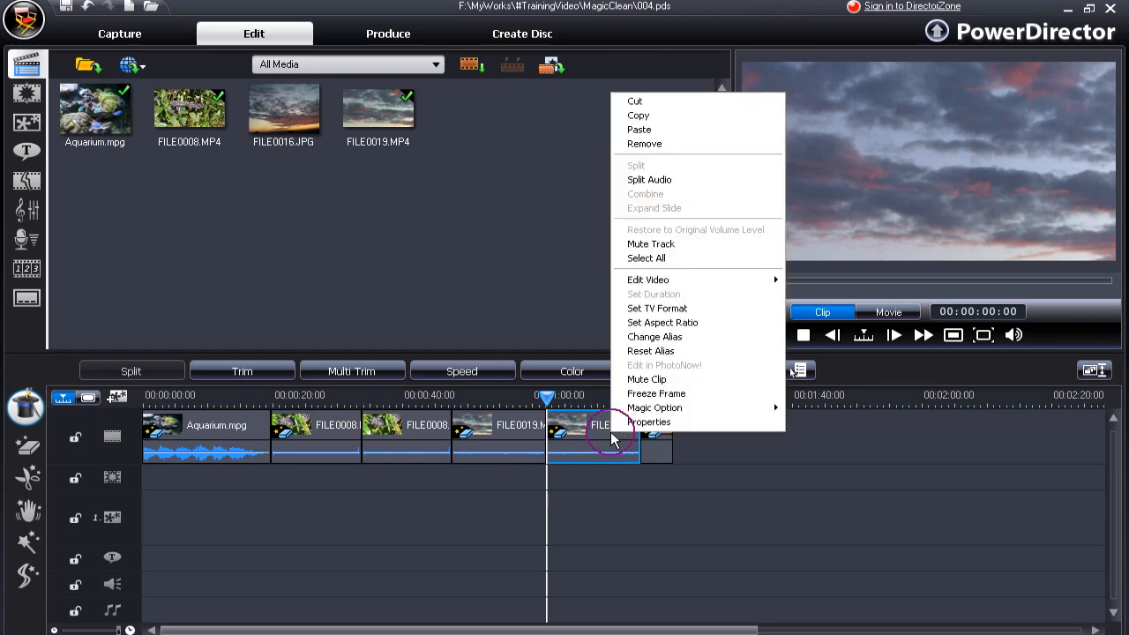
mouse_move(655, 408)
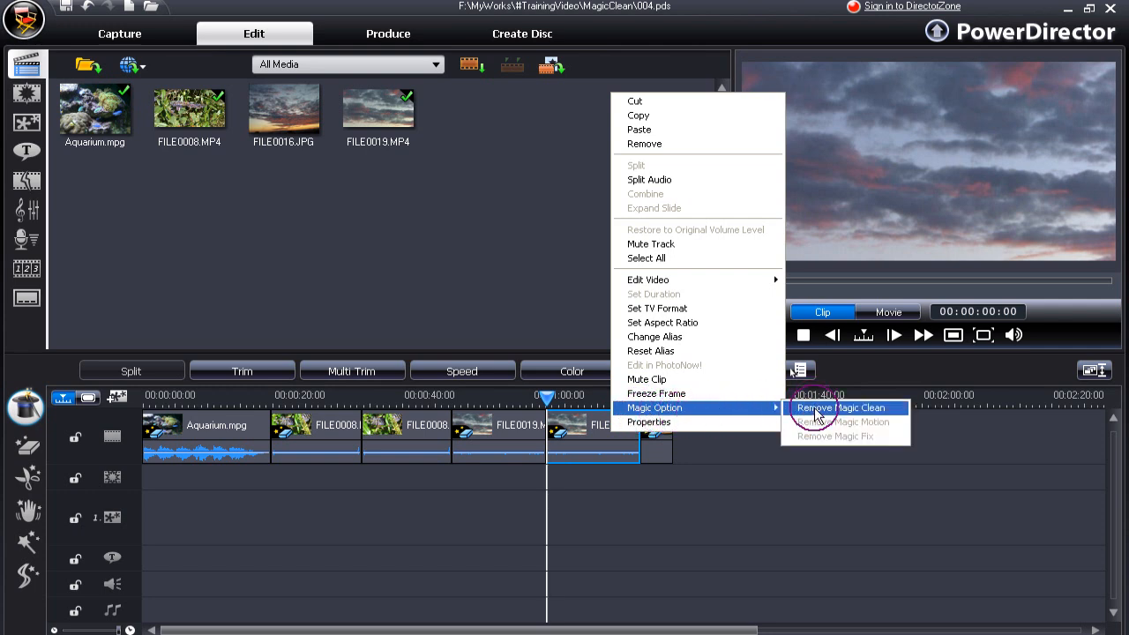
left_click(830, 407)
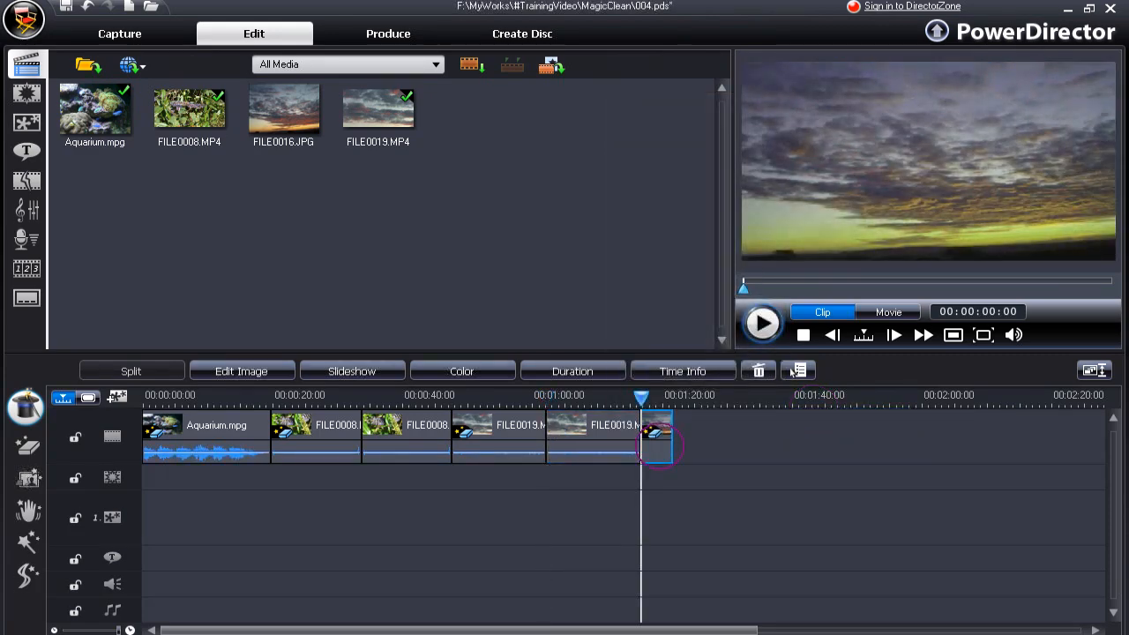
mouse_move(666, 452)
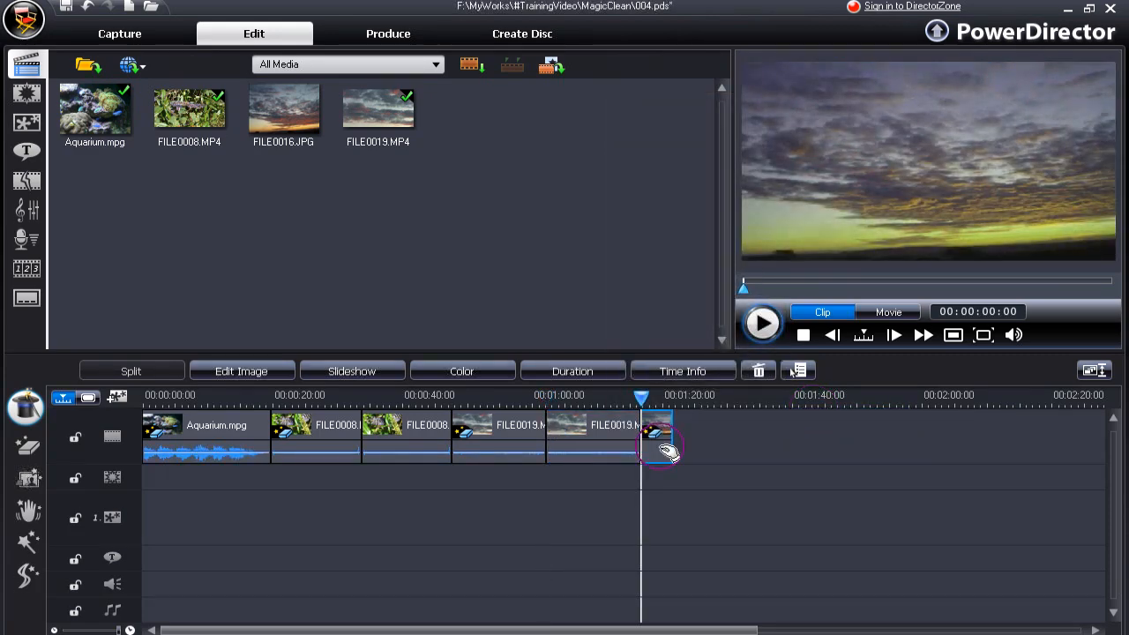